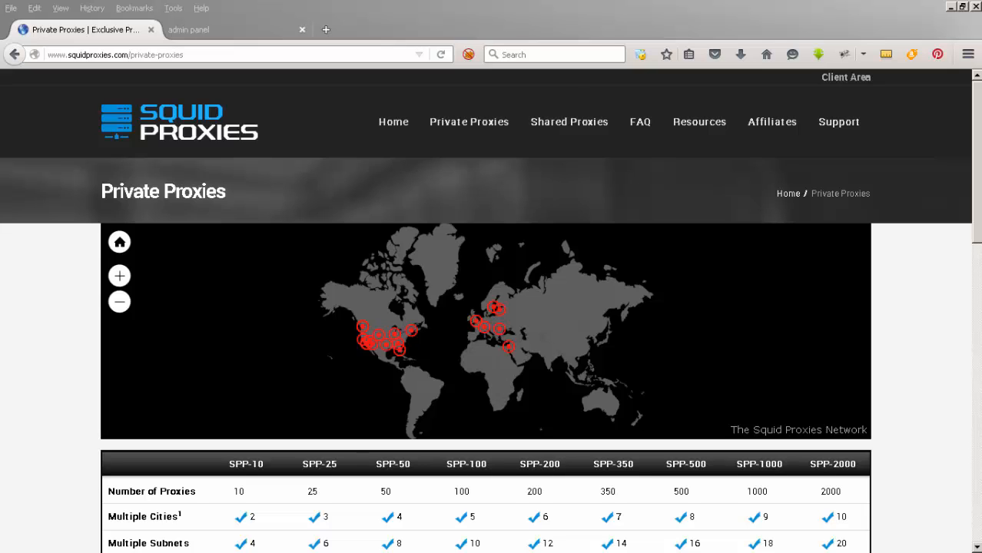
mouse_move(64, 393)
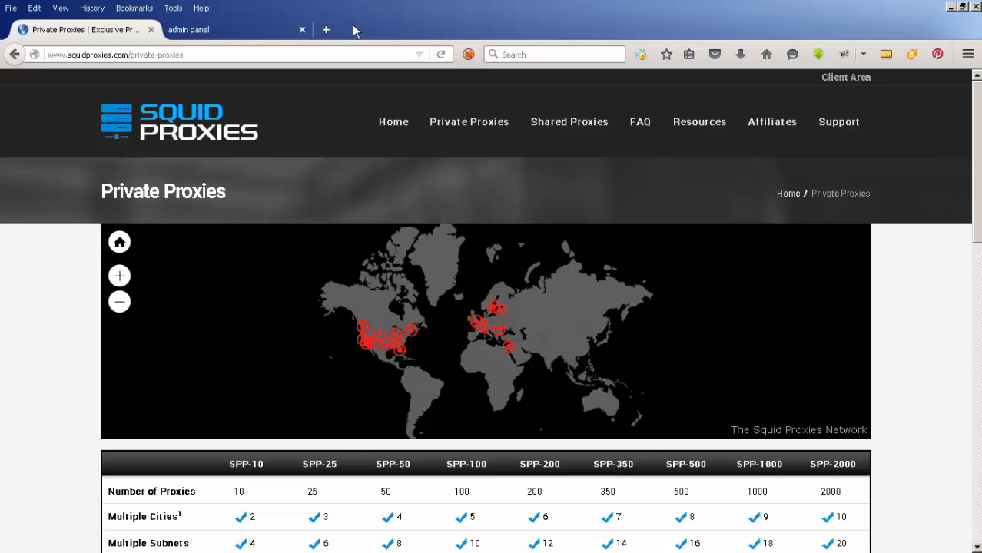
left_click(325, 29)
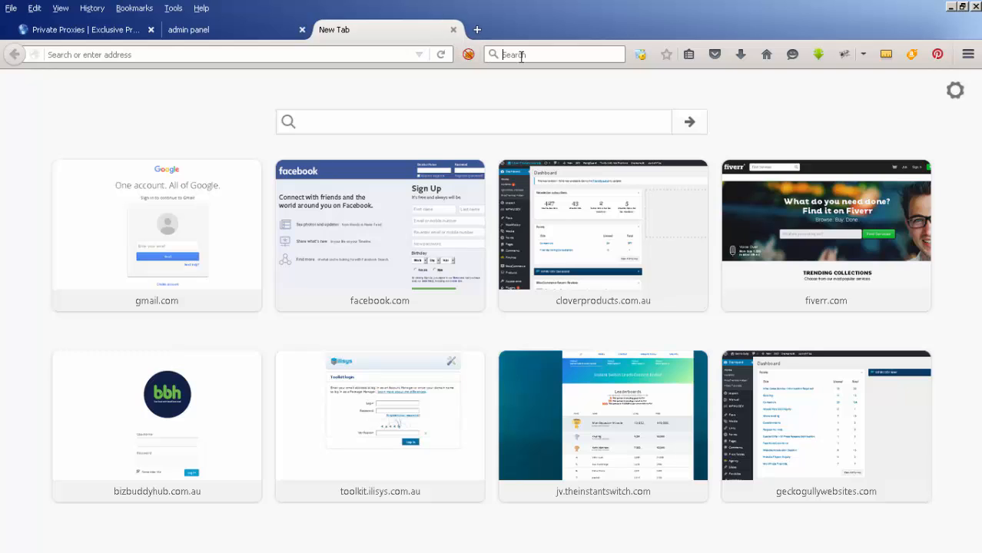
type("what is my ip")
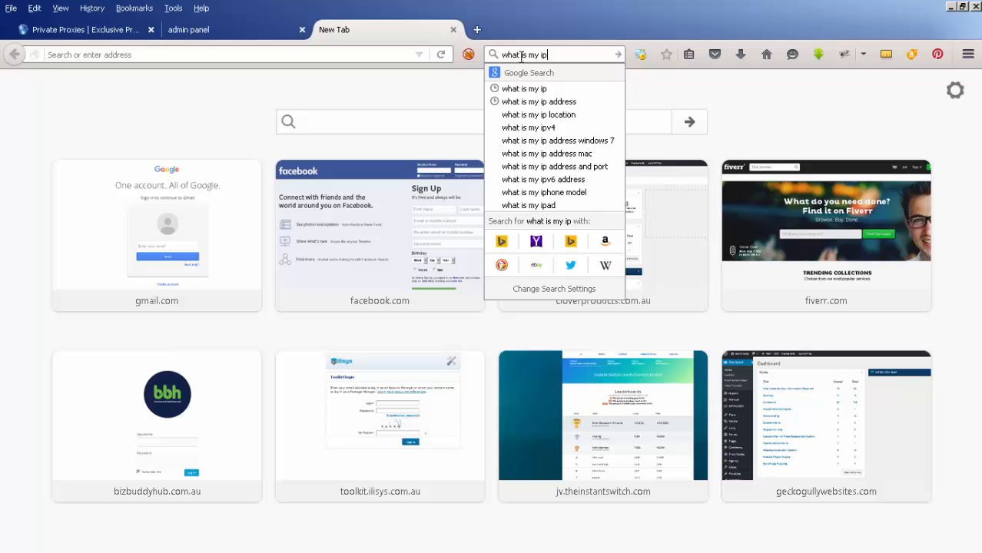
left_click(525, 87)
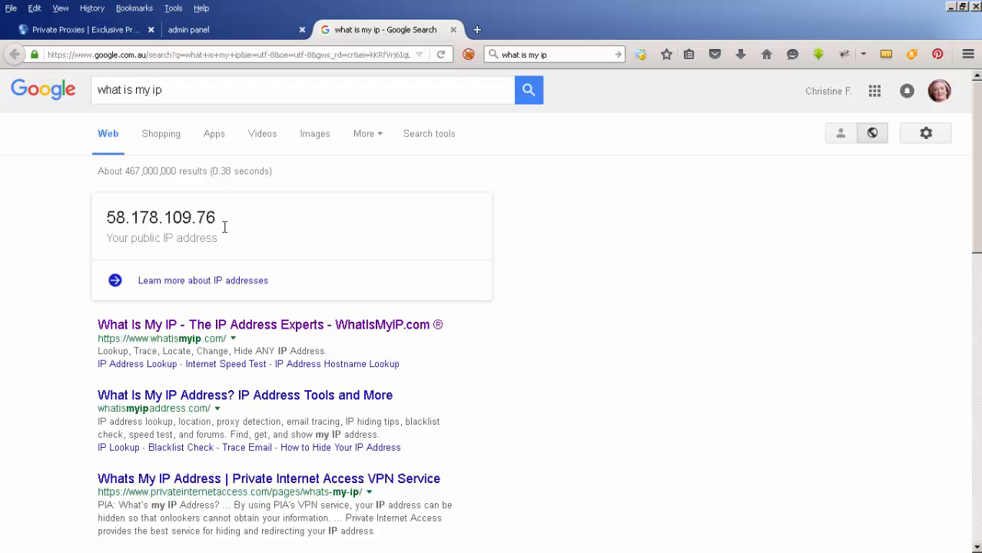
mouse_move(120, 231)
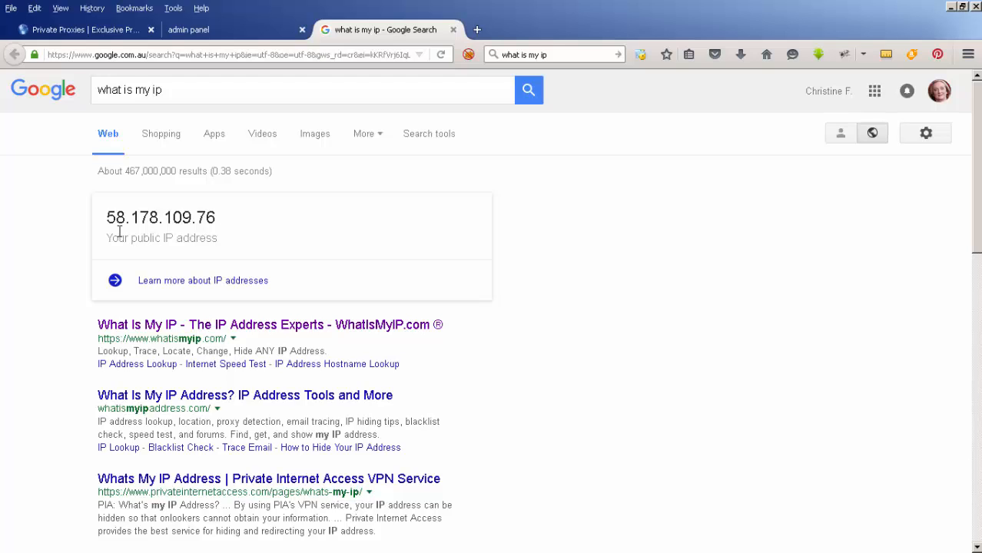
mouse_move(206, 237)
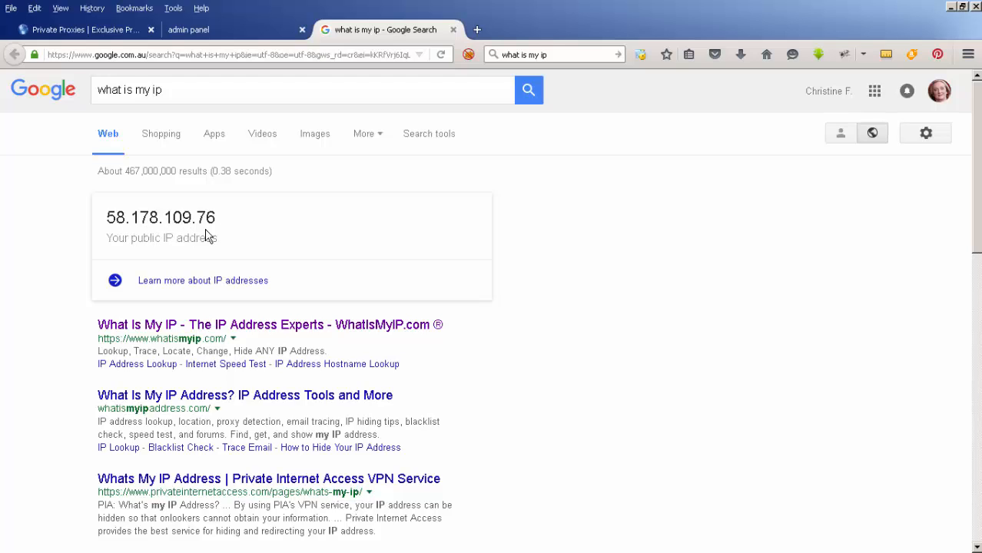
mouse_move(251, 233)
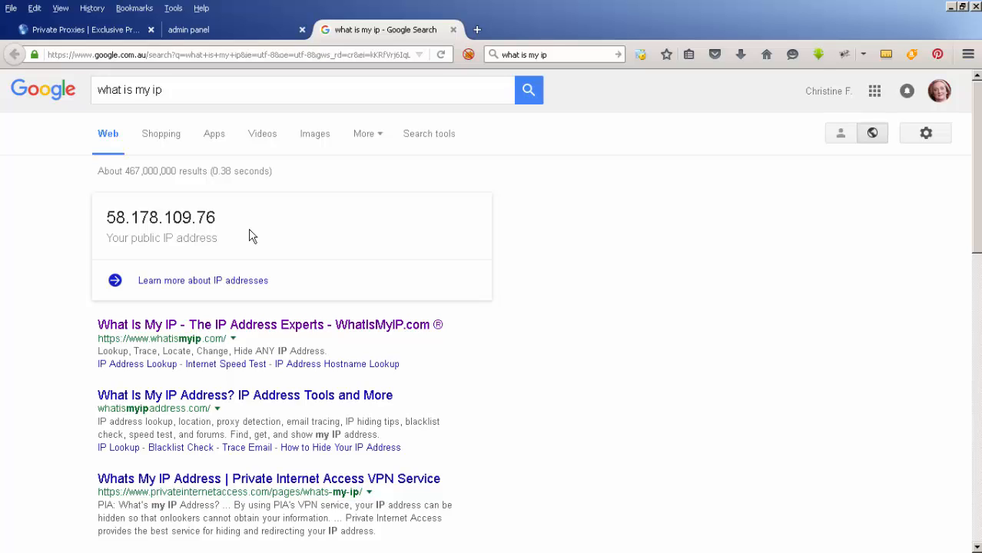
mouse_move(258, 227)
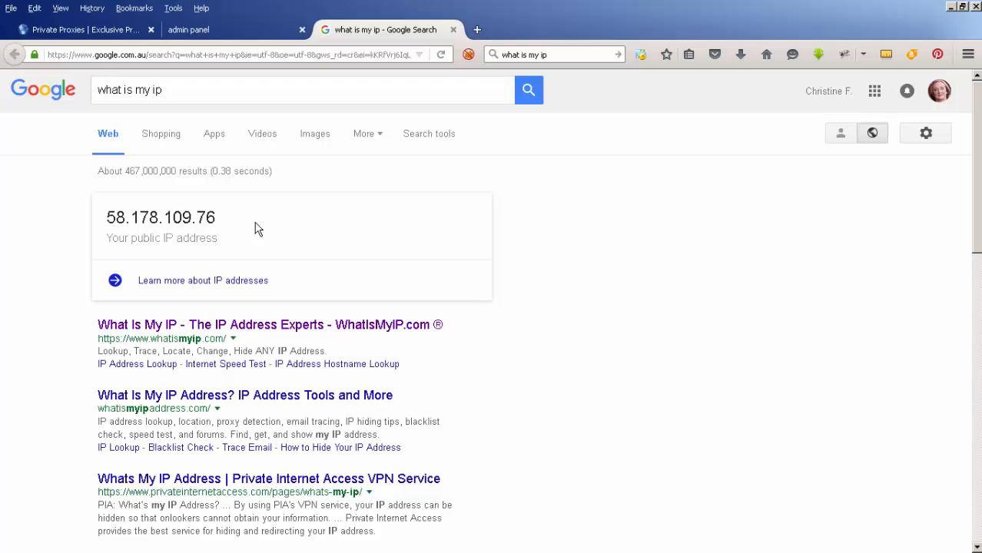
mouse_move(280, 208)
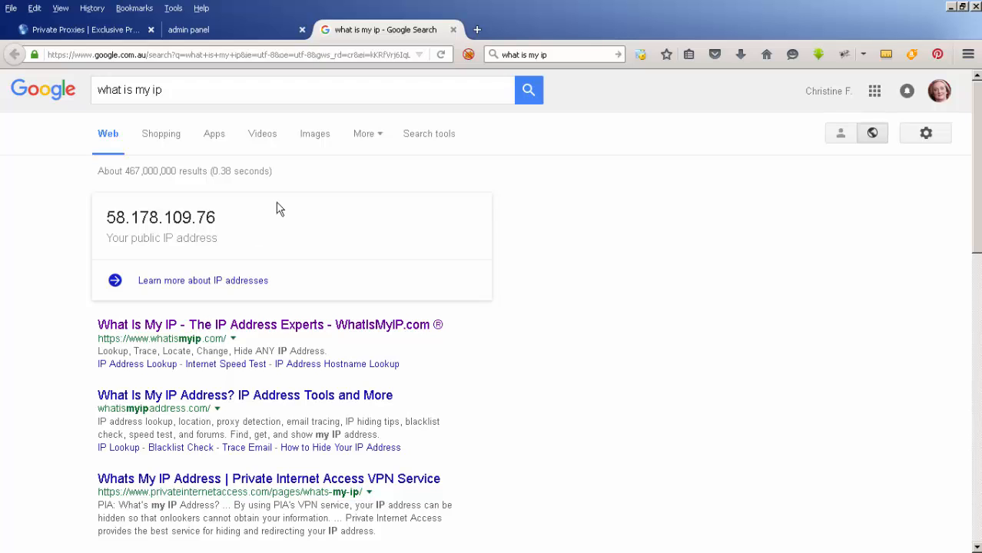
Load hidemyass.com in a new tab to show the Hide My Ass VPN home page
left_click(627, 29)
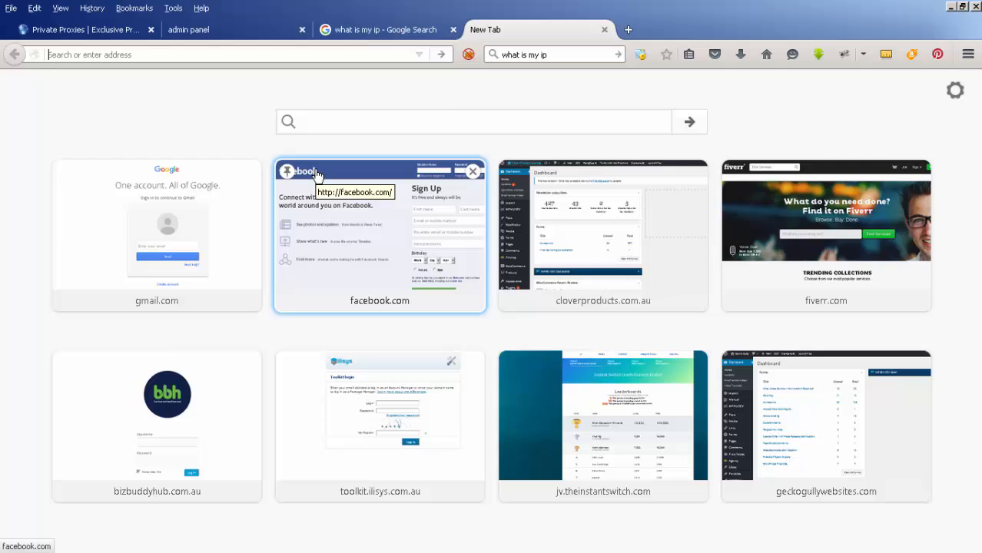
type("hidemyass.com")
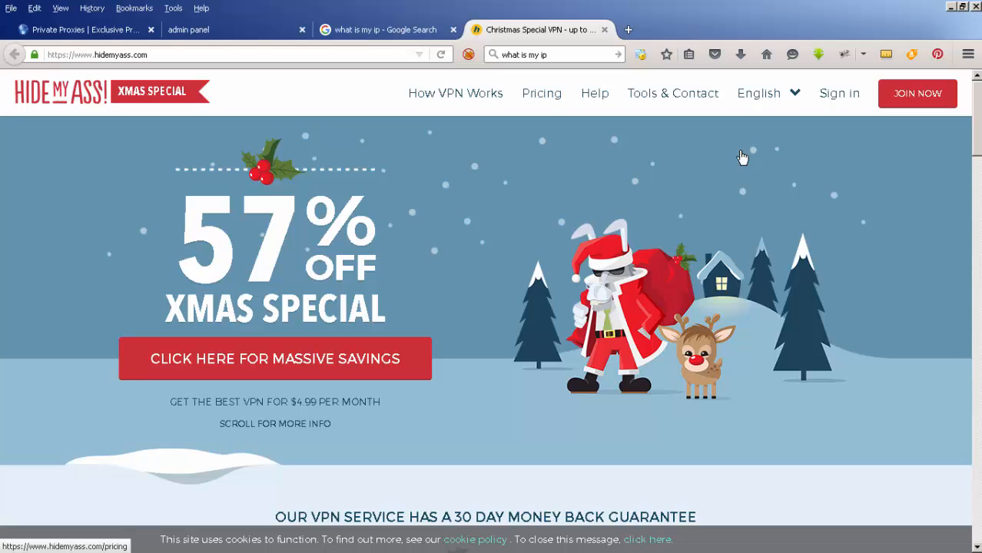
mouse_move(885, 190)
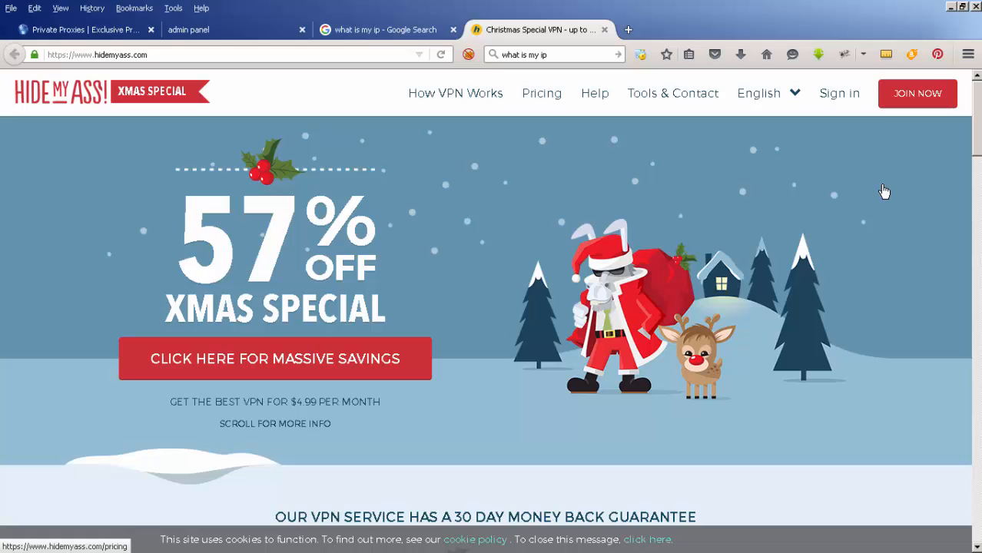
mouse_move(362, 303)
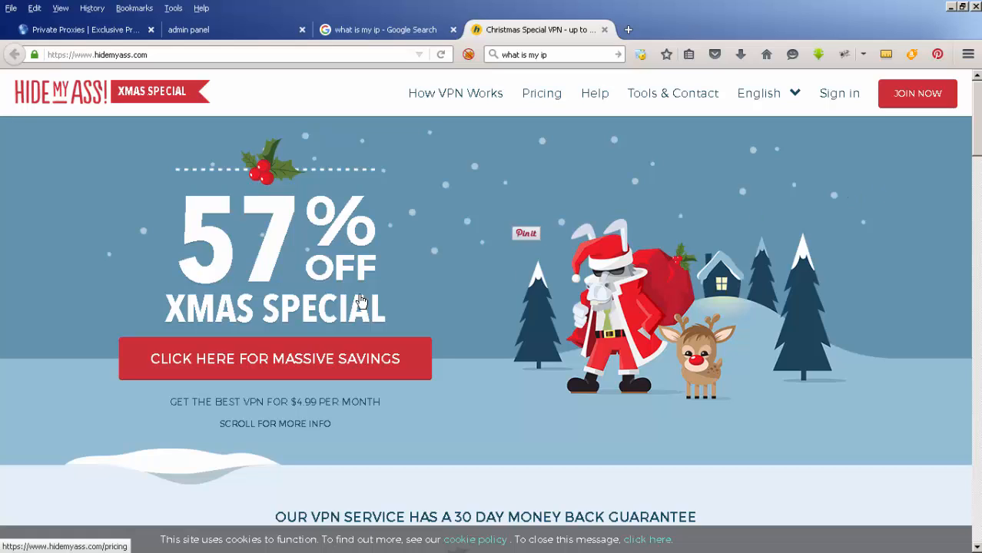
mouse_move(857, 329)
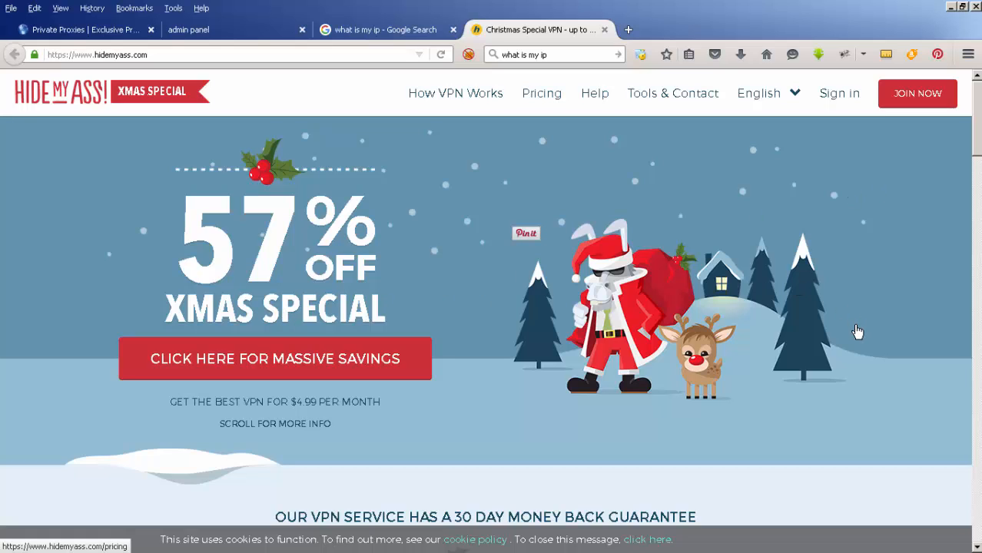
mouse_move(852, 326)
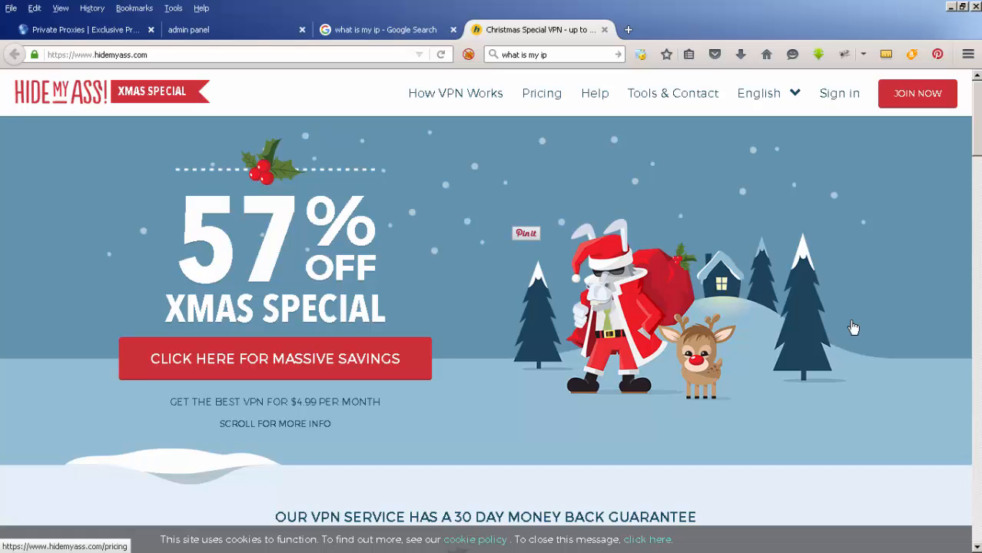
mouse_move(897, 350)
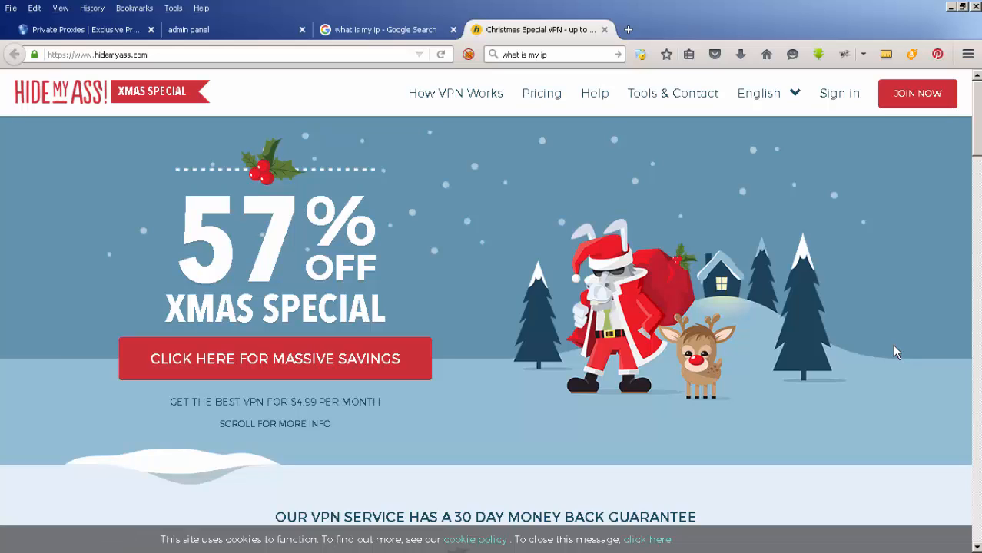
mouse_move(87, 29)
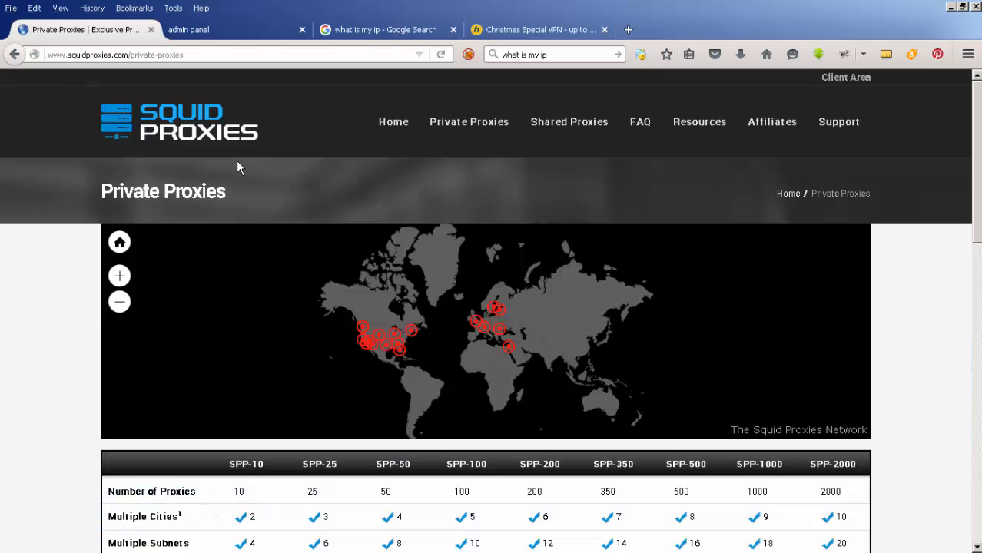
mouse_move(257, 176)
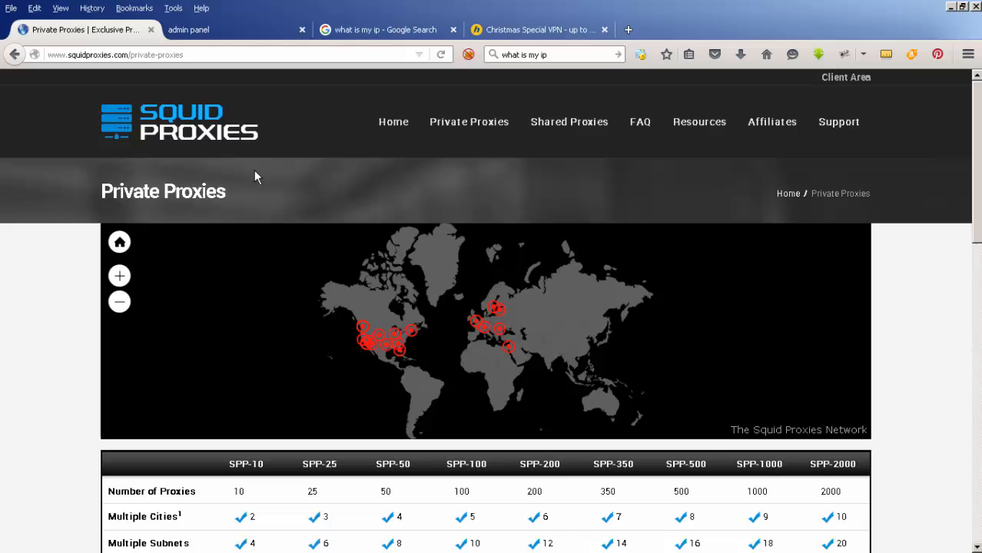
mouse_move(286, 156)
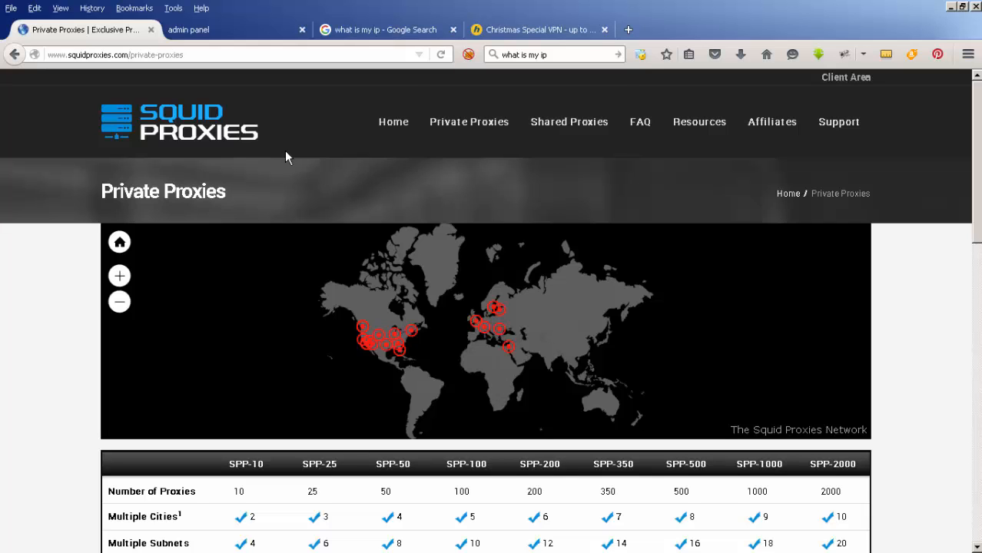
mouse_move(582, 144)
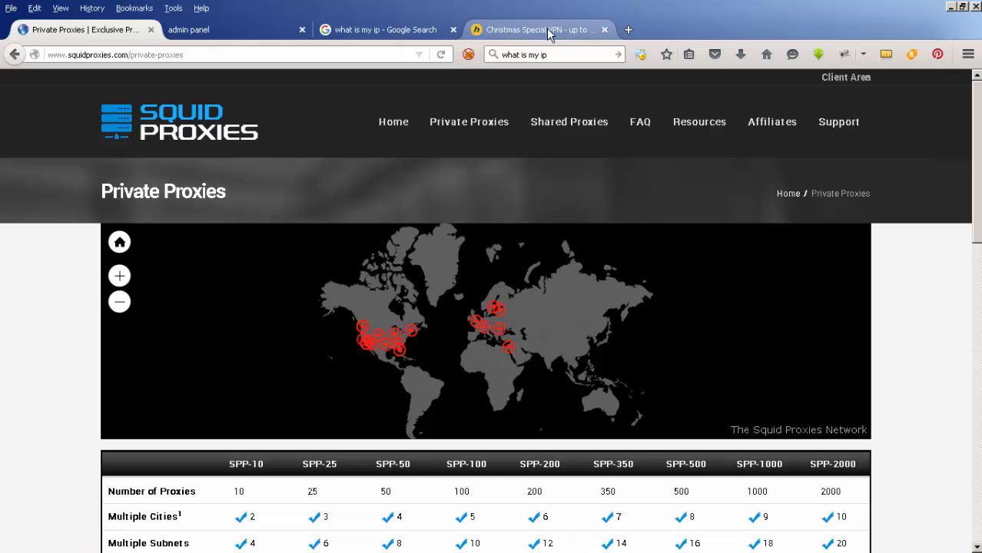
mouse_move(552, 30)
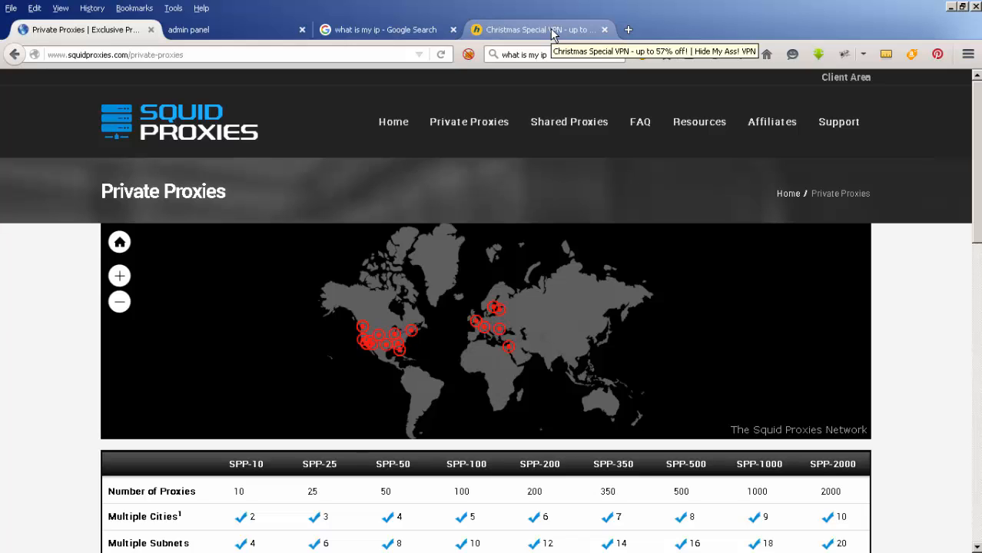
mouse_move(47, 407)
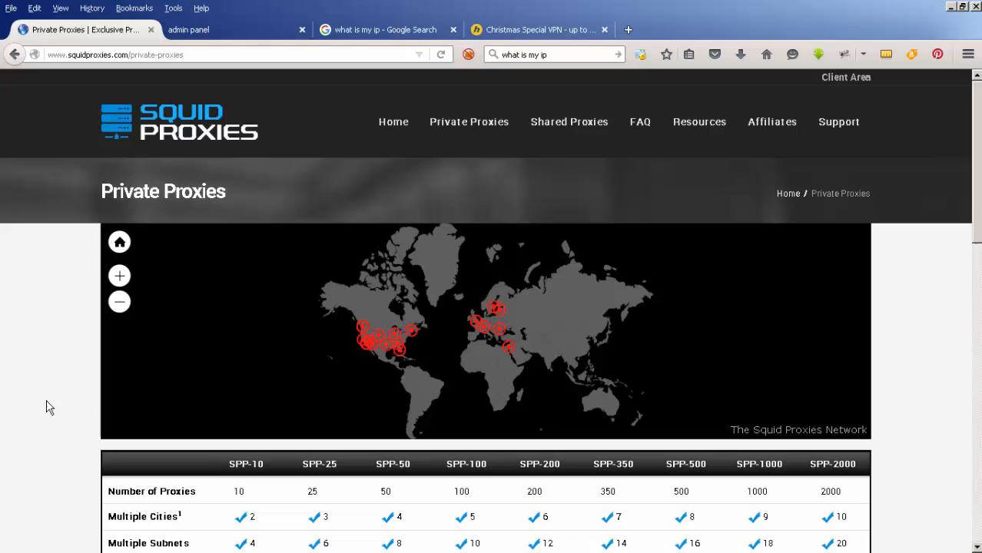
Review the private proxy pricing table, then bring up the SquidProxies admin sign-in page
scroll("down", 3)
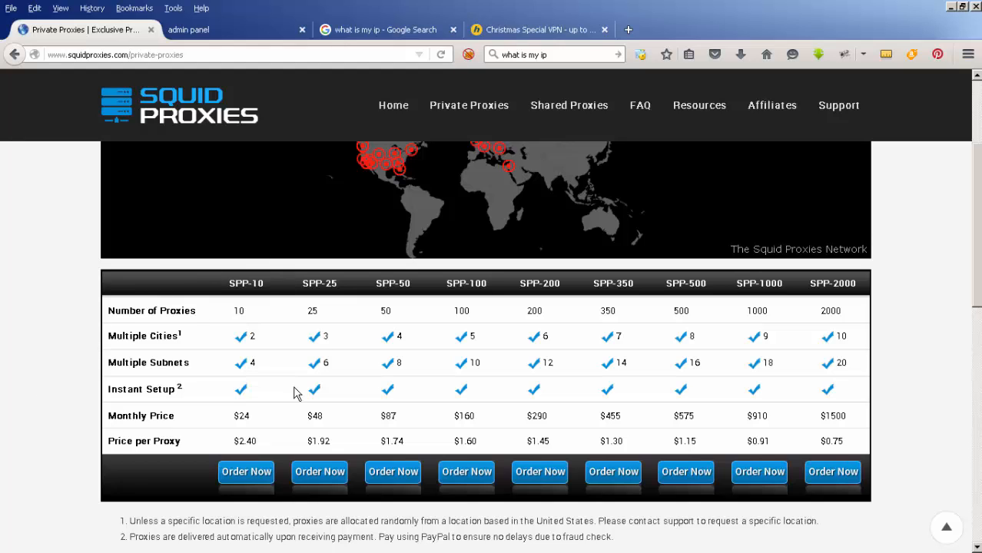
mouse_move(206, 433)
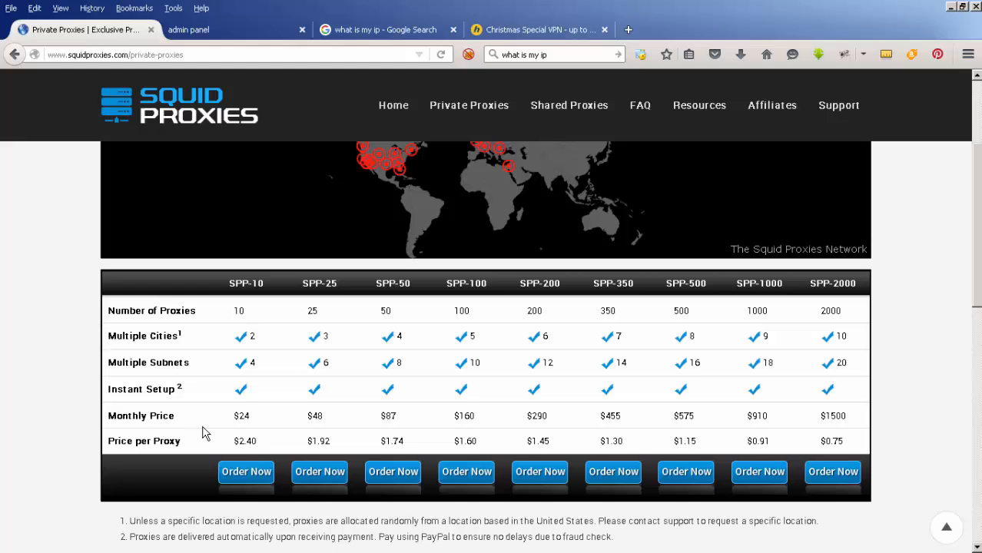
mouse_move(223, 336)
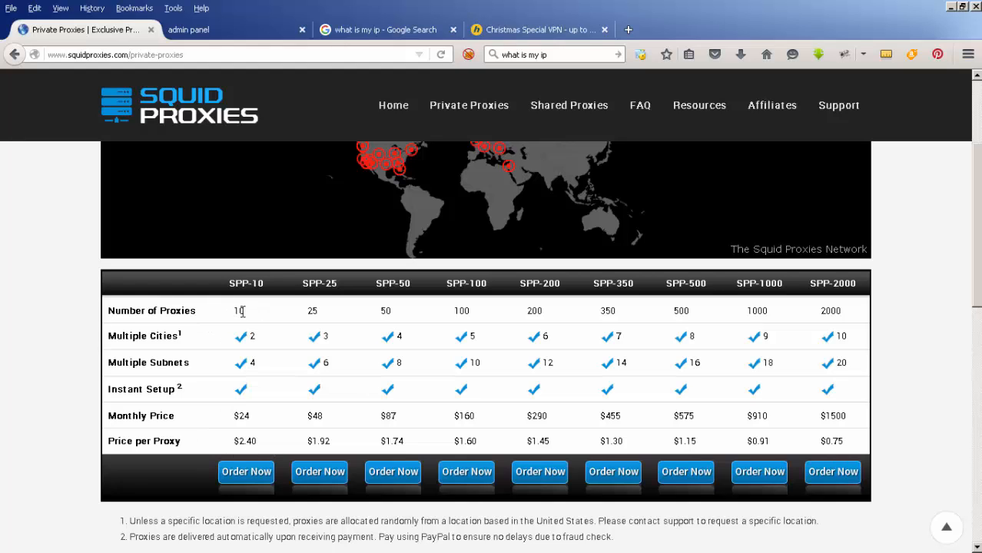
mouse_move(261, 431)
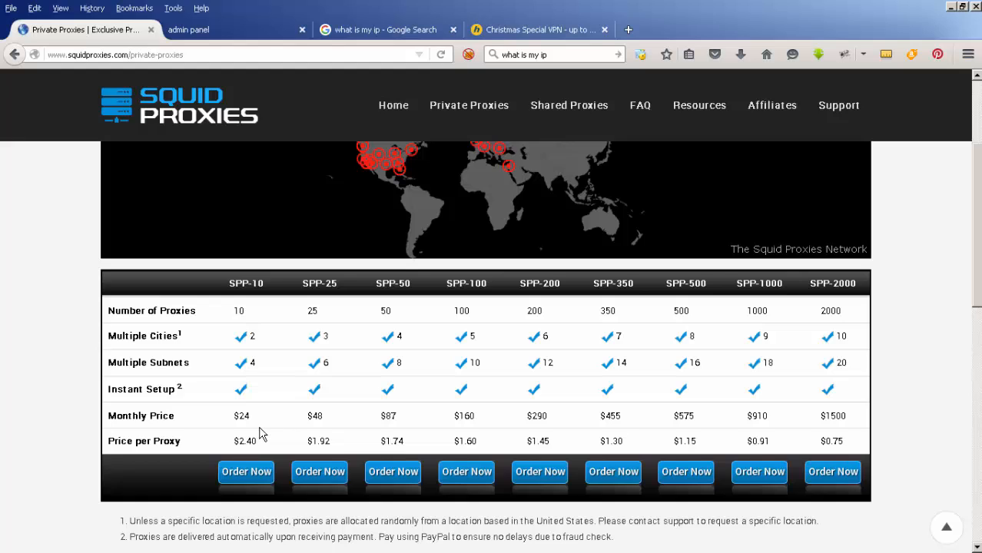
mouse_move(267, 446)
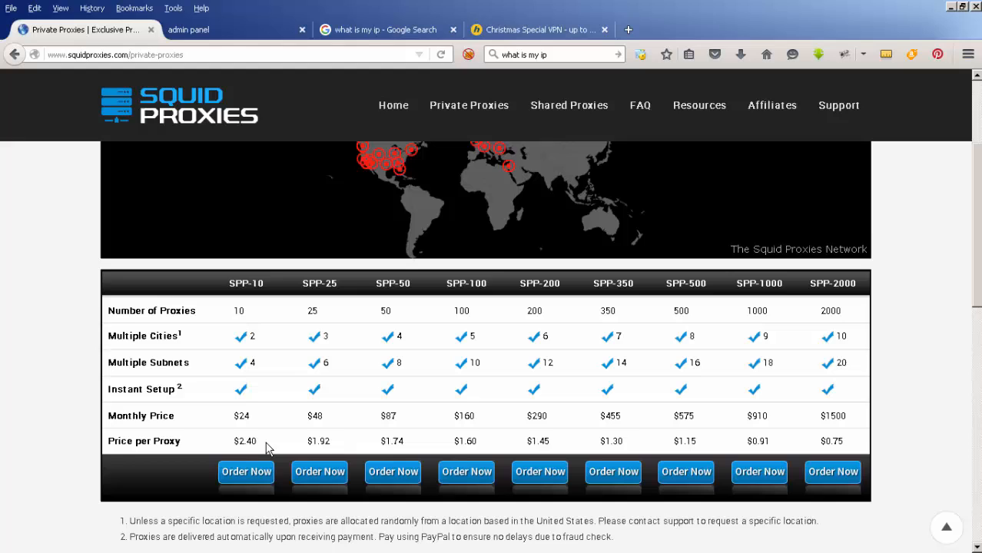
mouse_move(752, 408)
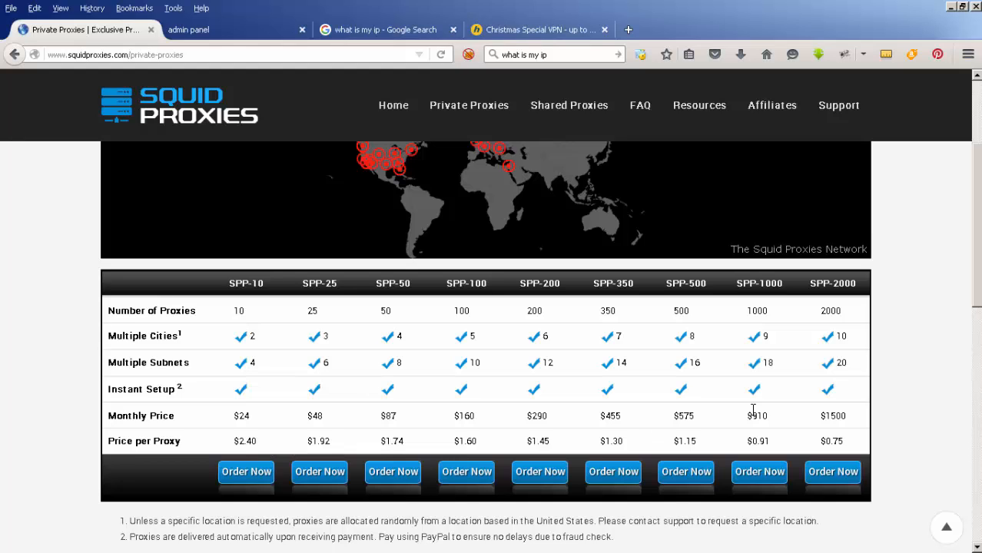
mouse_move(854, 308)
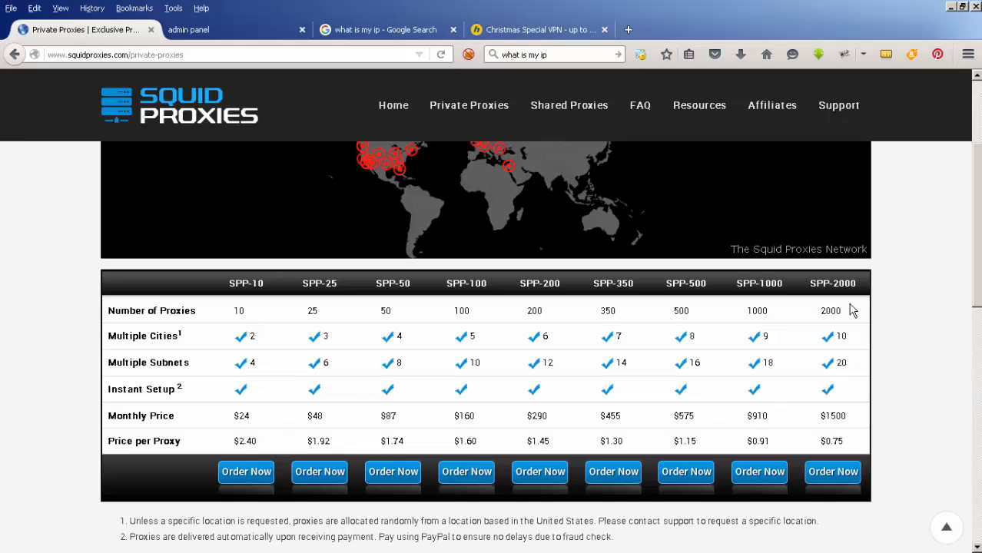
mouse_move(854, 424)
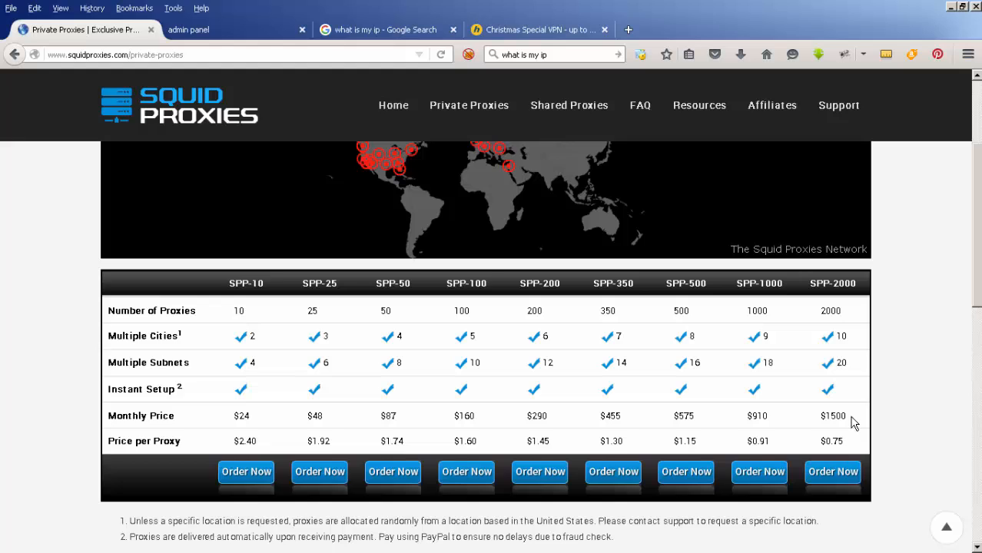
mouse_move(452, 376)
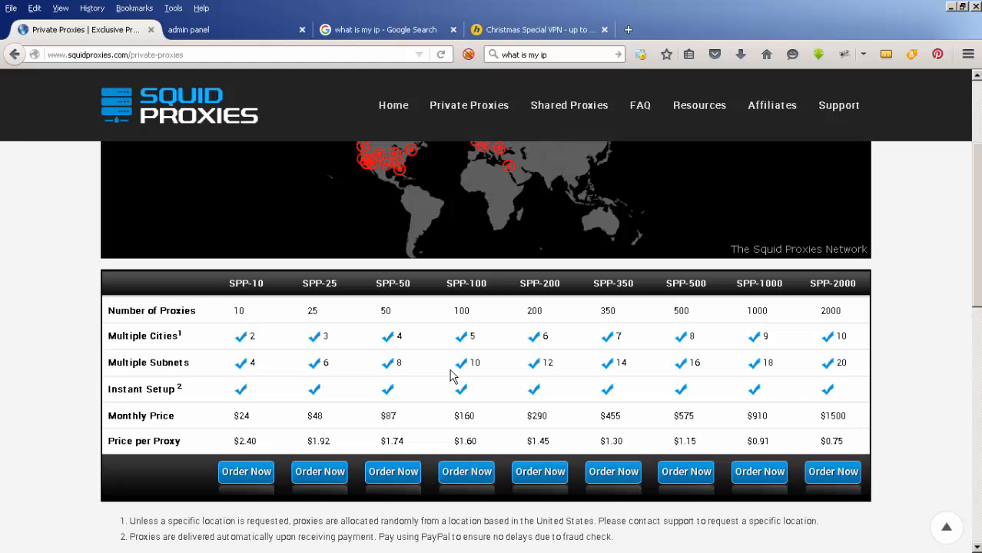
mouse_move(271, 322)
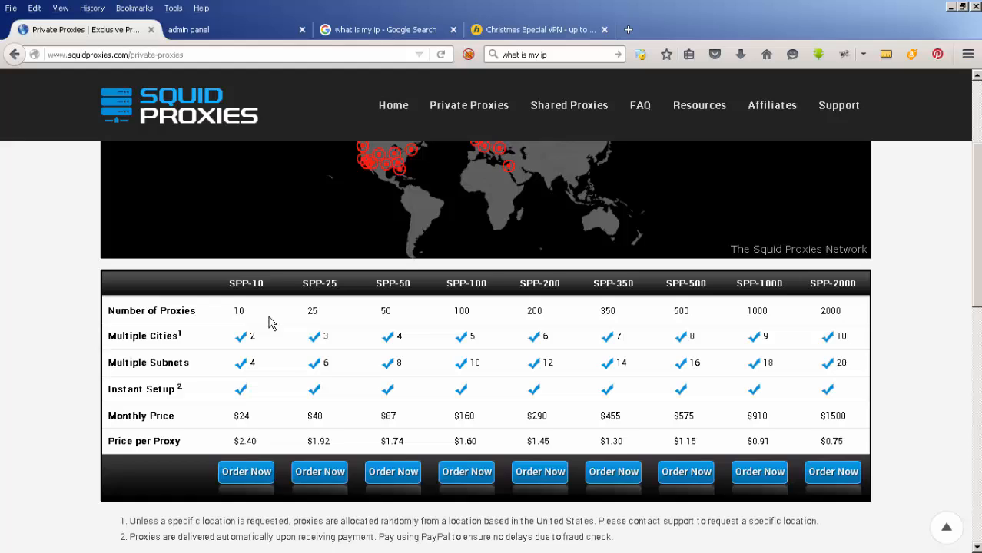
mouse_move(269, 408)
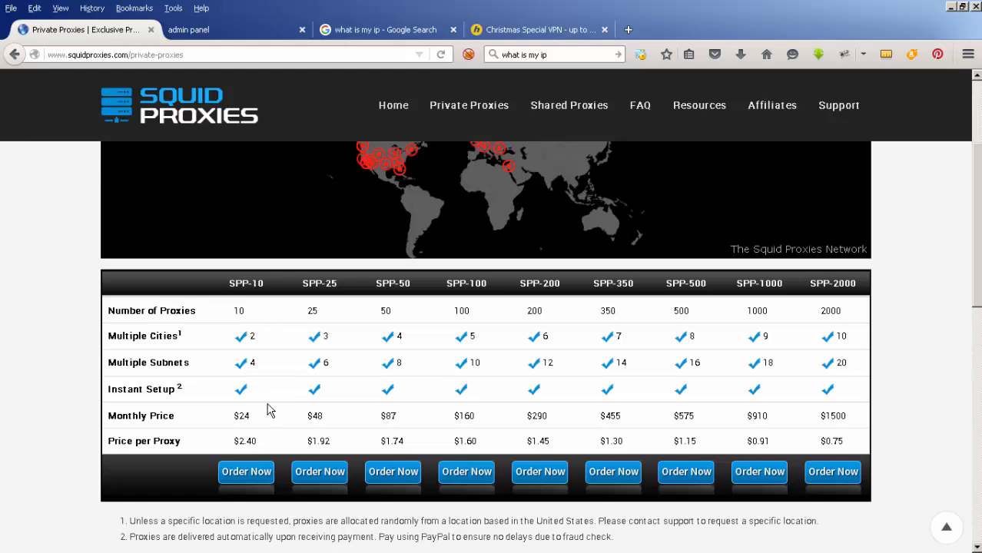
mouse_move(283, 399)
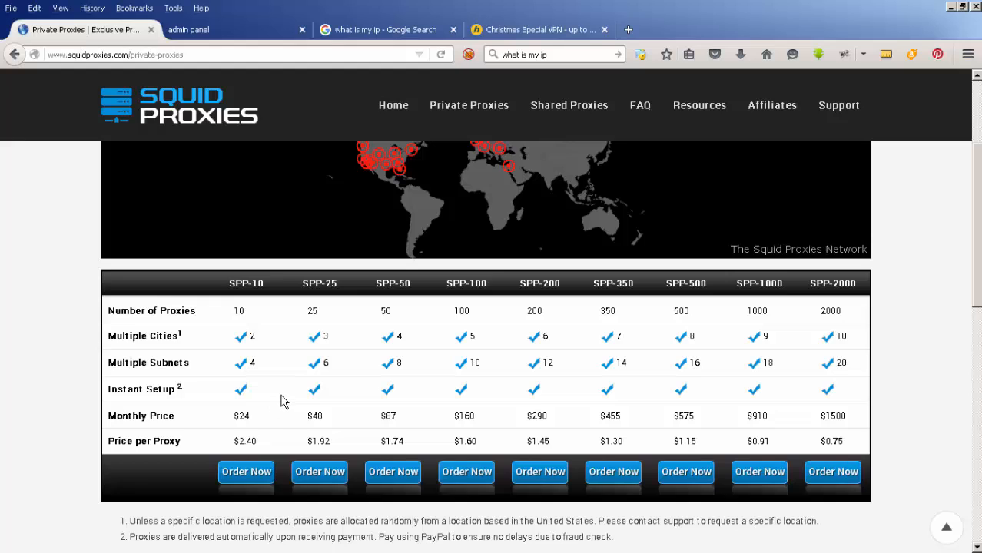
mouse_move(249, 493)
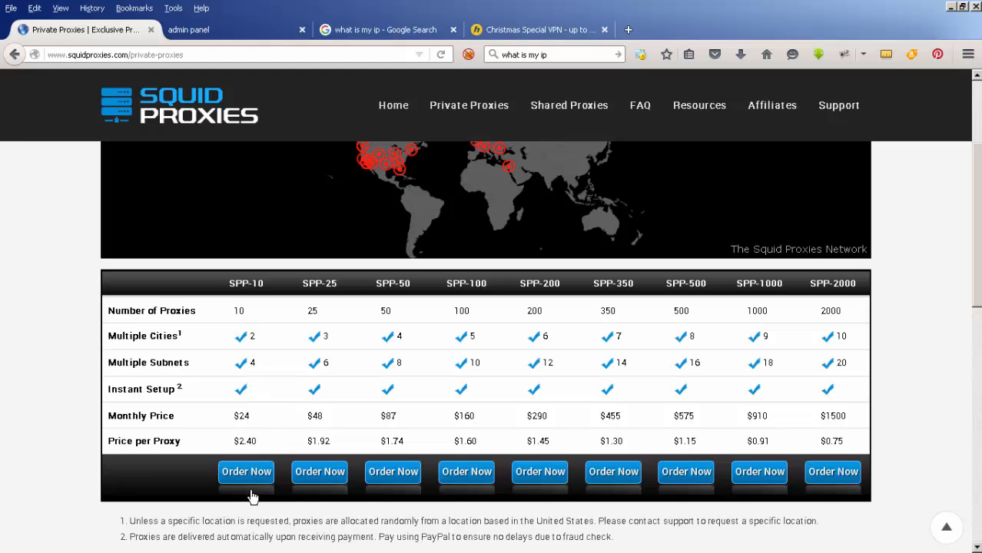
mouse_move(52, 427)
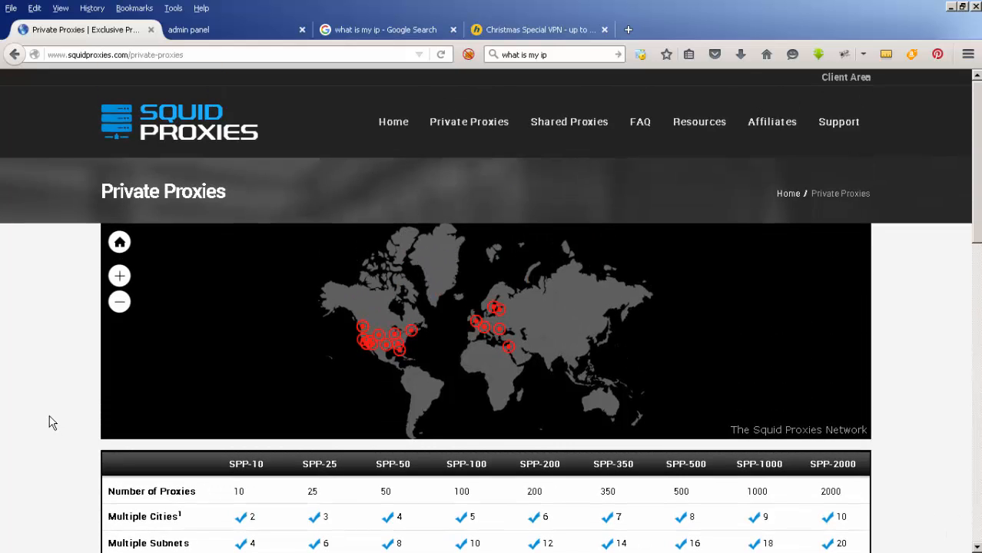
mouse_move(845, 76)
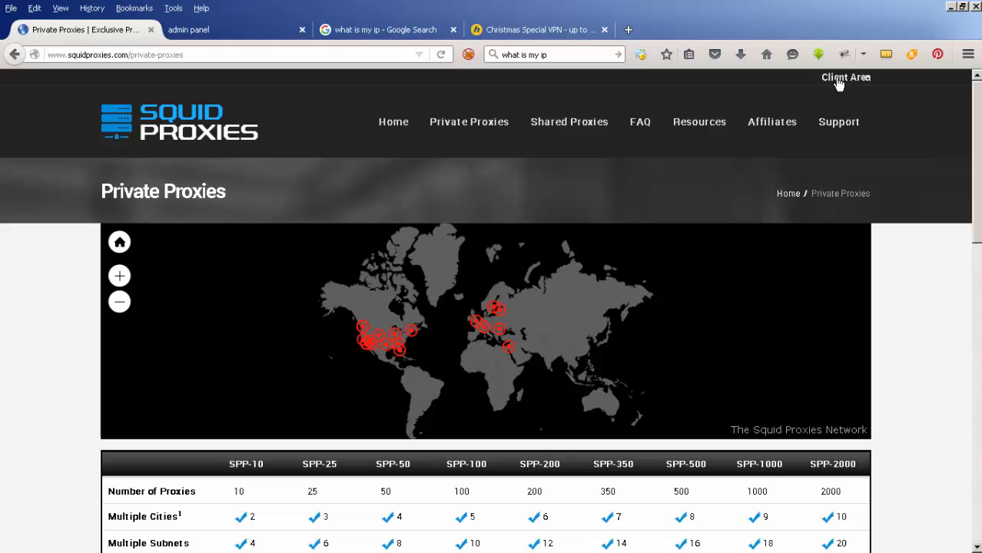
mouse_move(845, 79)
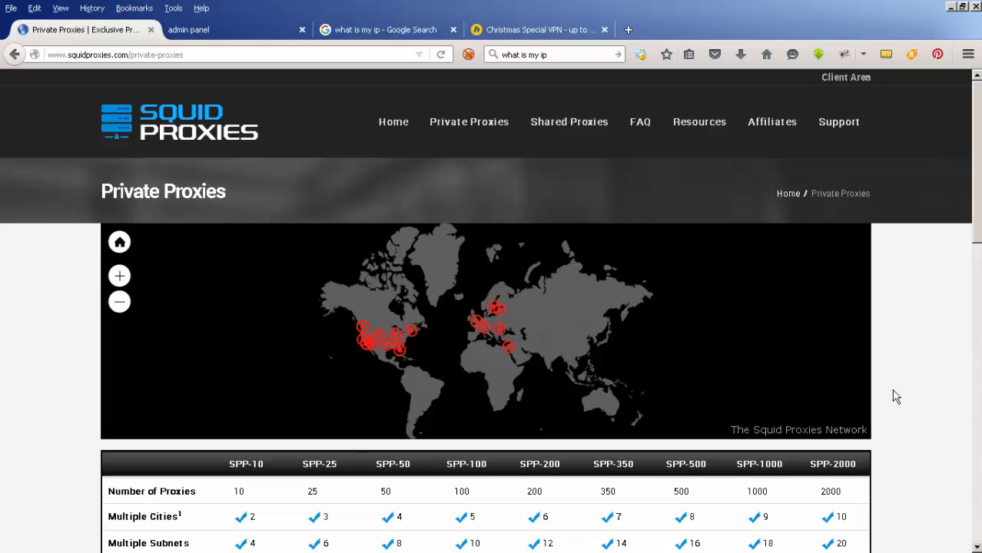
mouse_move(361, 44)
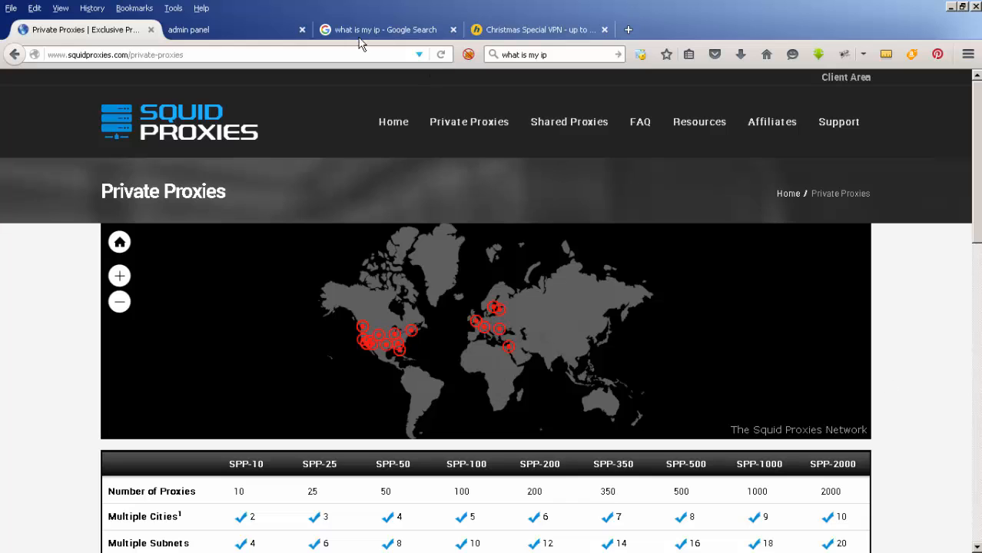
left_click(207, 29)
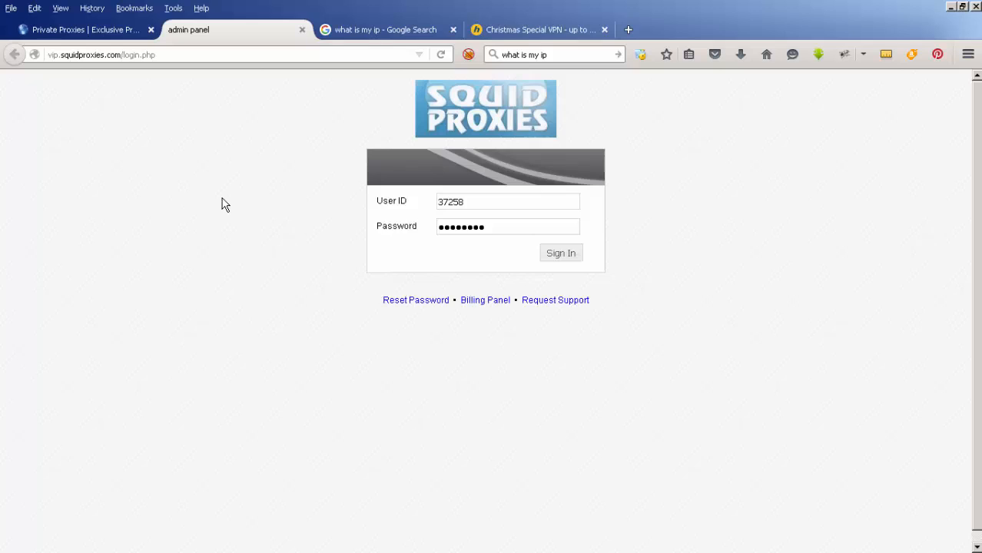
mouse_move(672, 195)
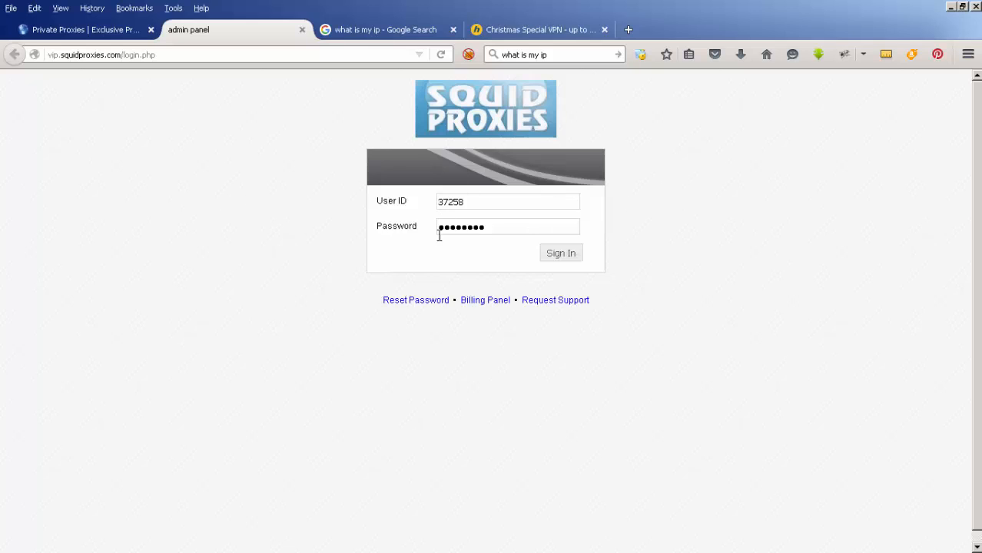
mouse_move(467, 252)
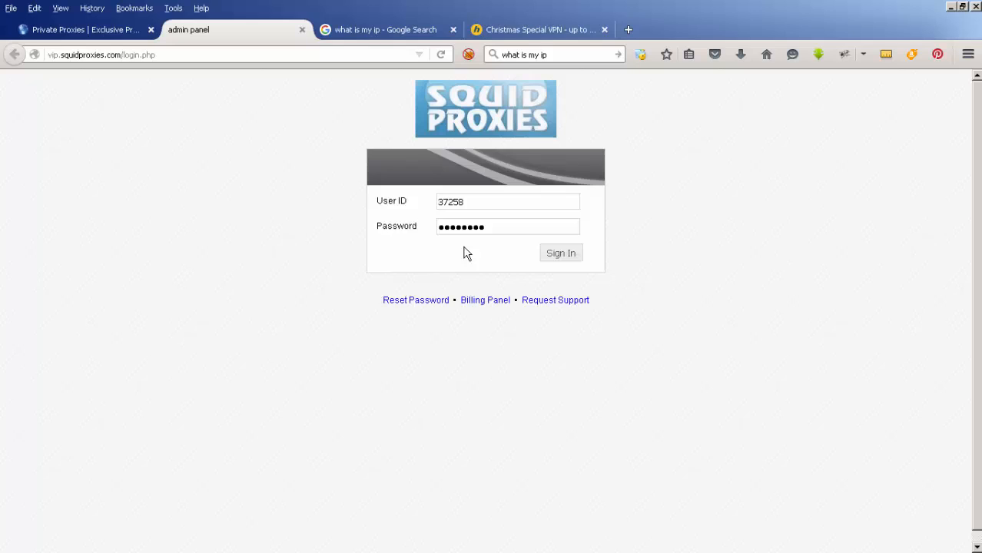
mouse_move(61, 80)
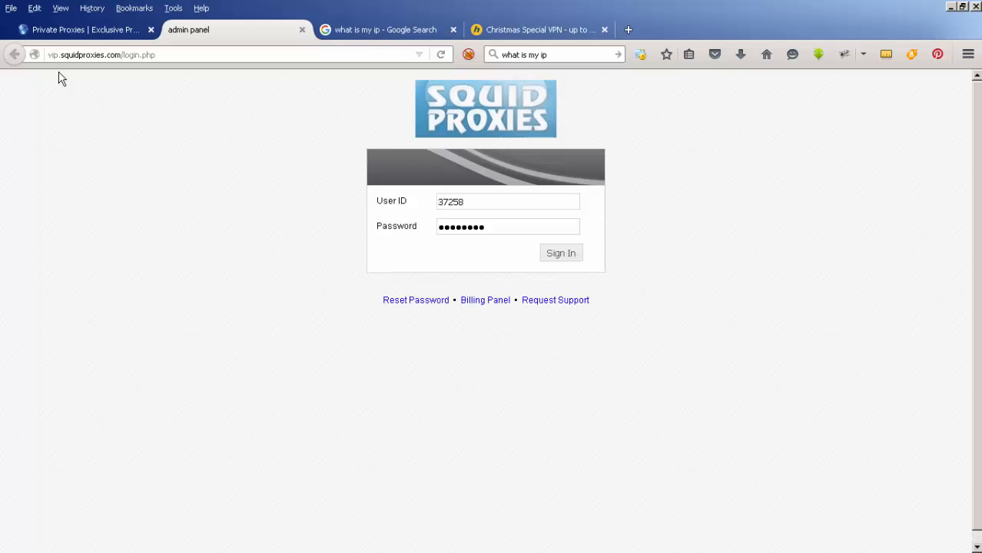
Sign in with the saved credentials to the Assigned Proxies list, then go to Authorized IPs
left_click(560, 252)
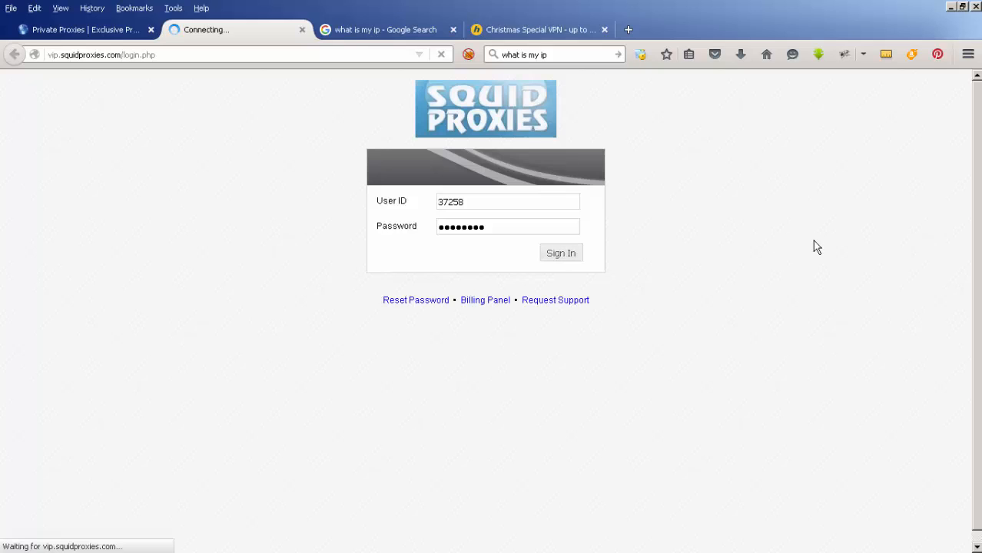
left_click(559, 252)
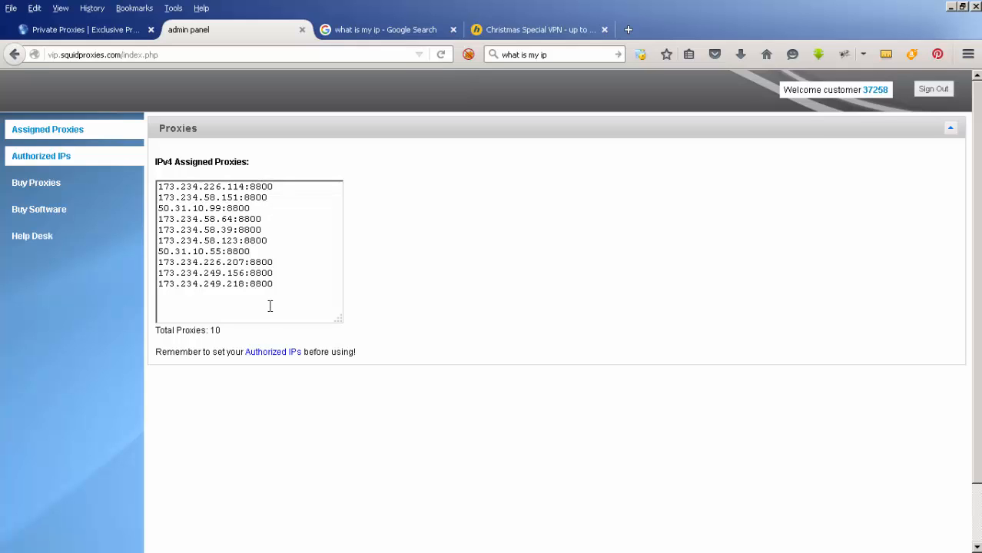
mouse_move(293, 289)
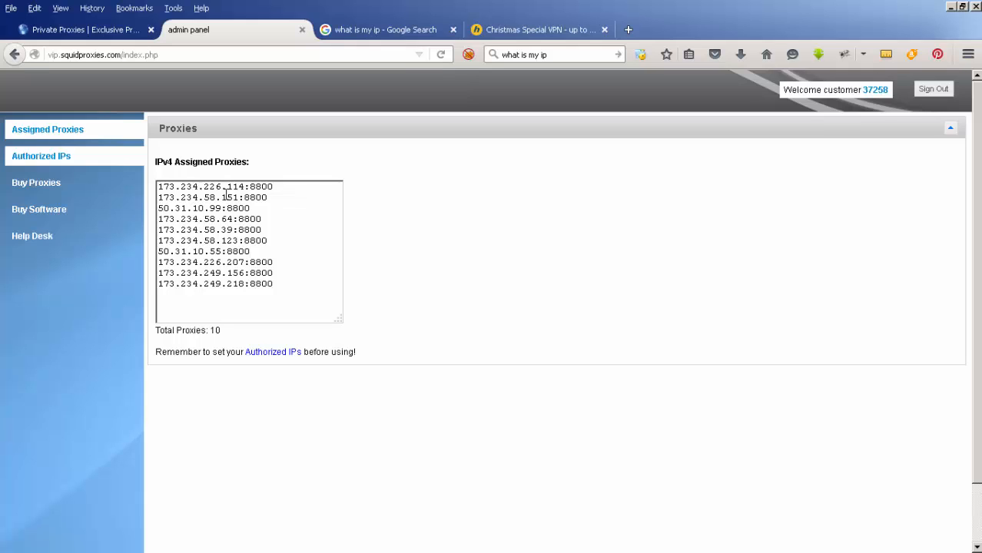
left_click(40, 157)
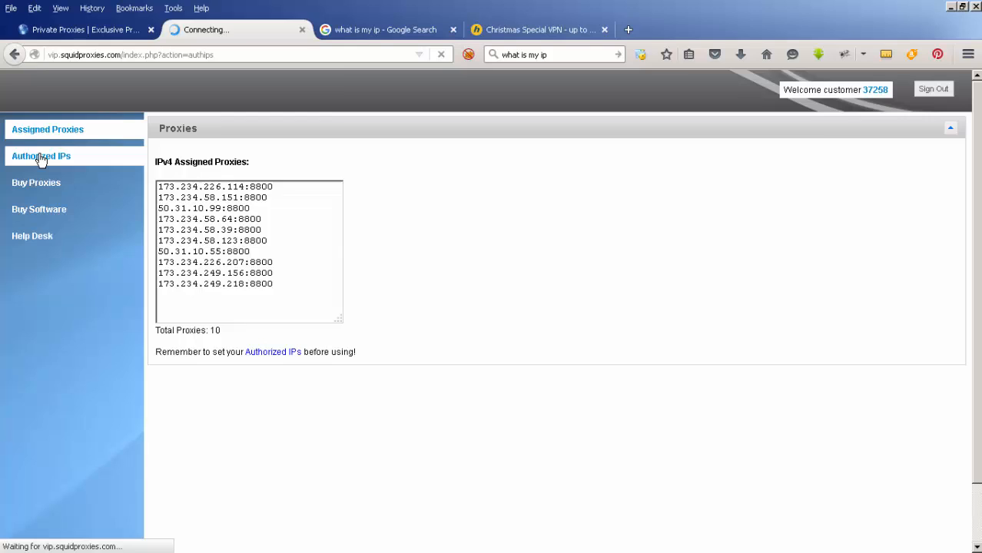
left_click(40, 157)
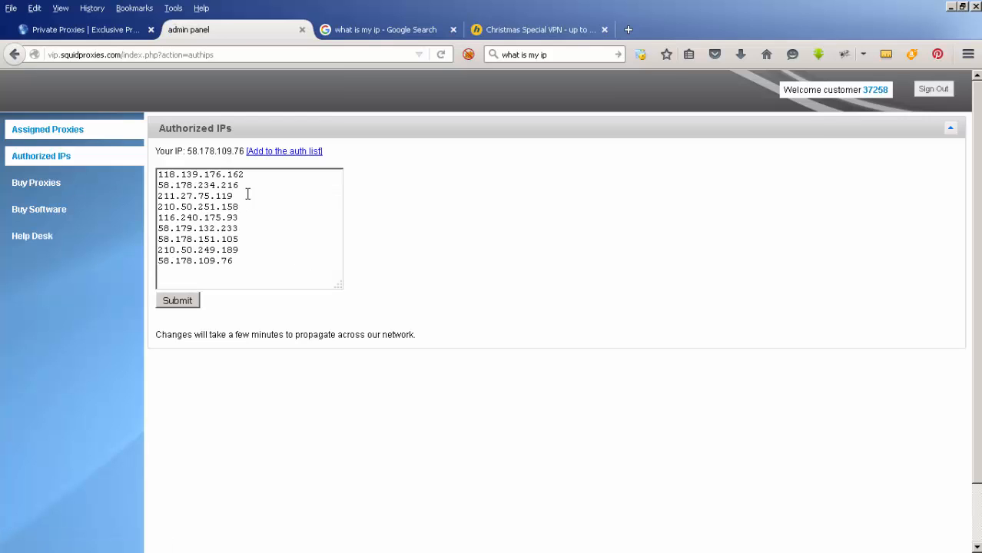
mouse_move(253, 240)
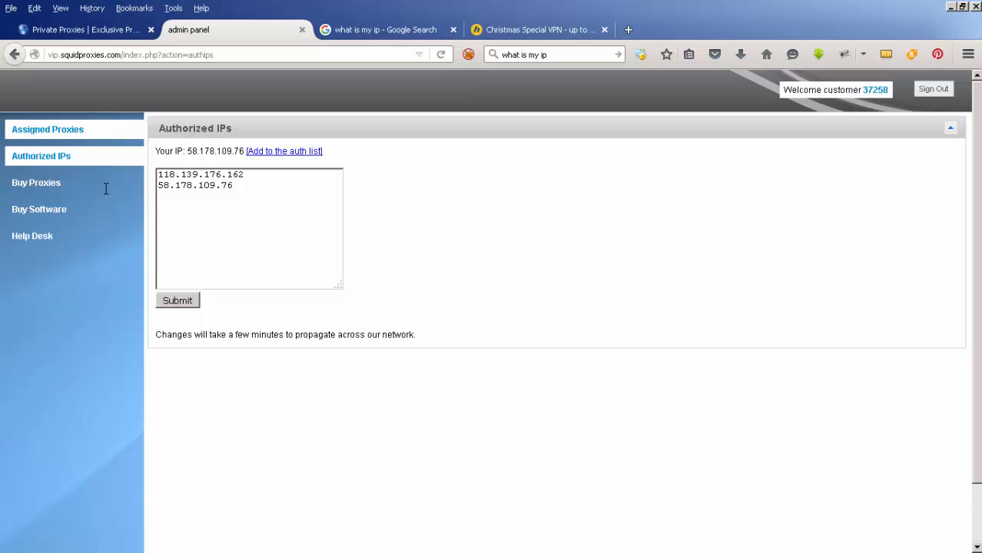
mouse_move(194, 163)
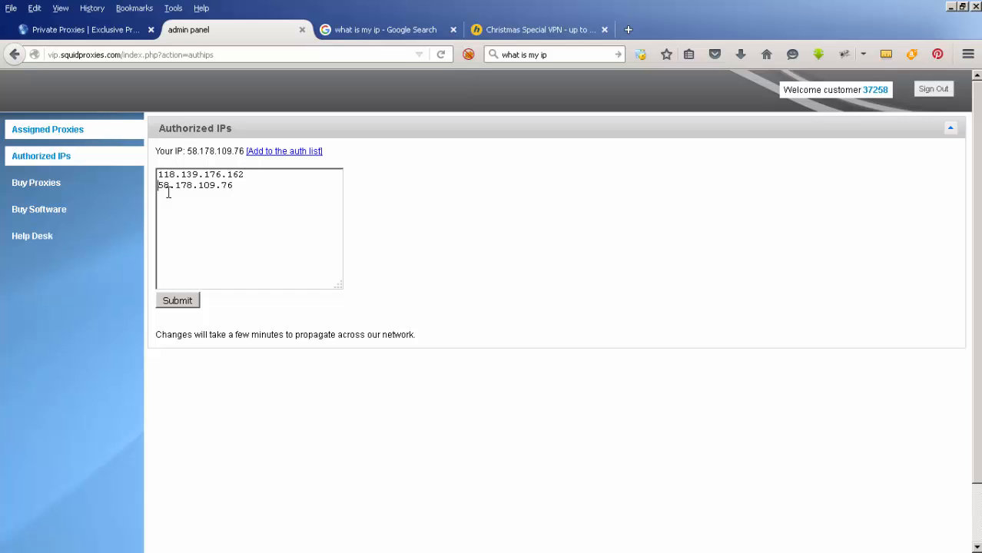
left_click(176, 299)
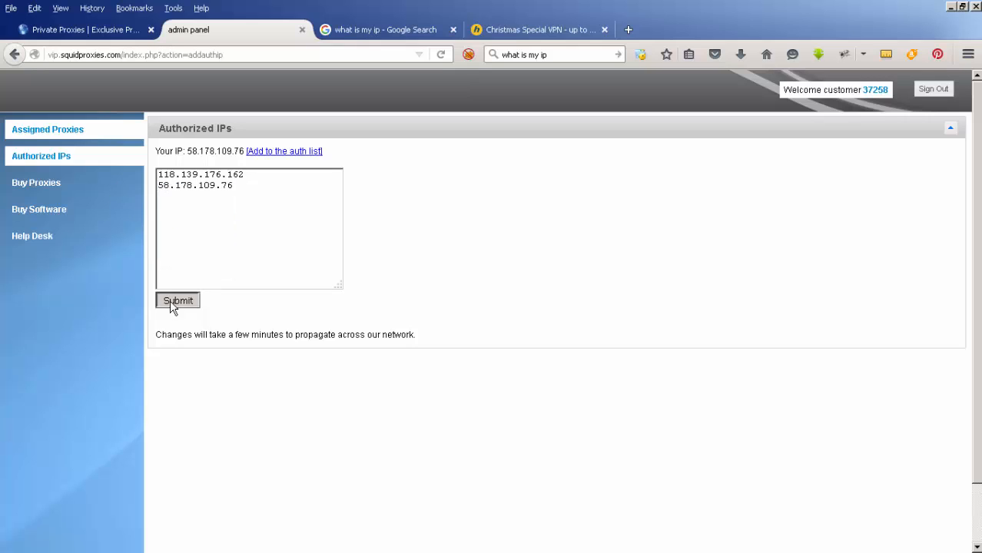
left_click(178, 299)
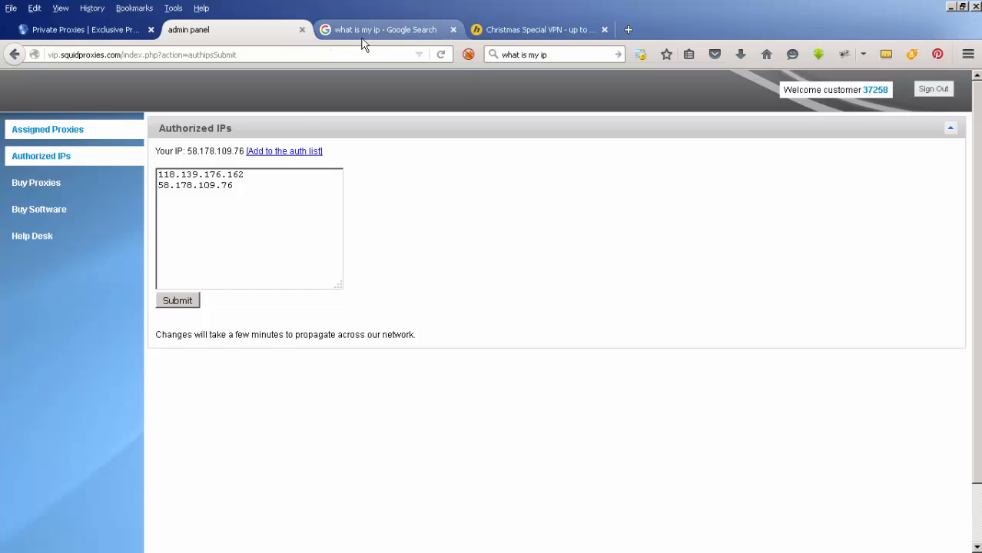
left_click(396, 29)
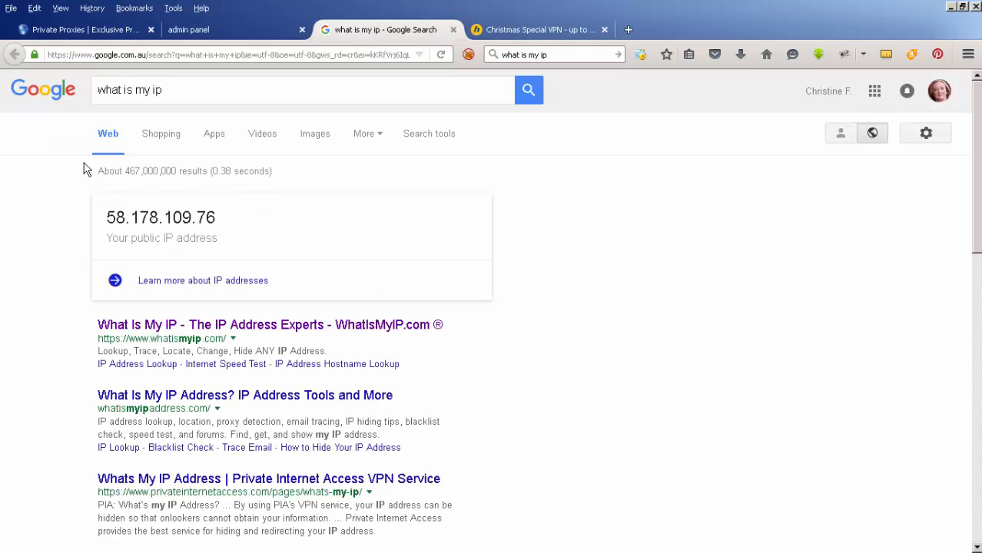
mouse_move(301, 218)
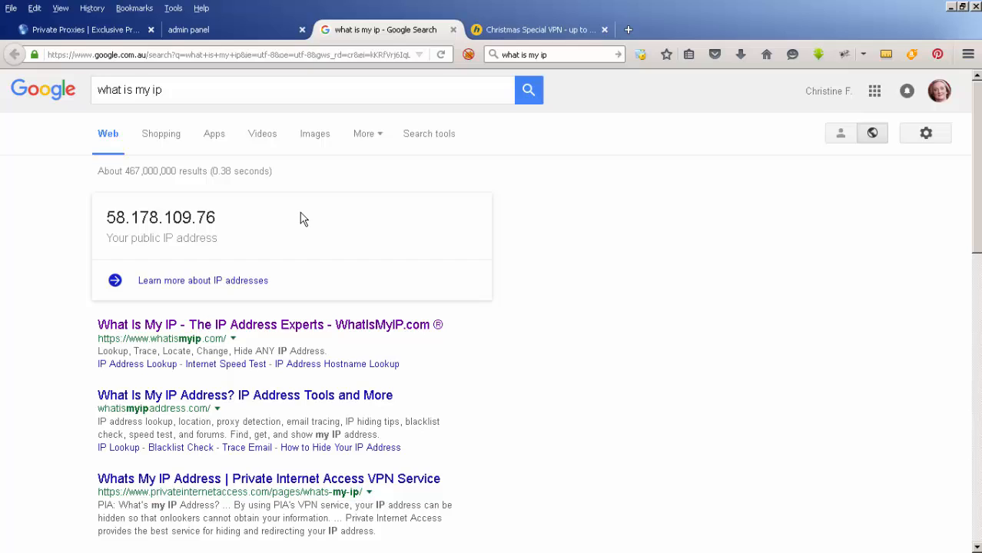
mouse_move(317, 212)
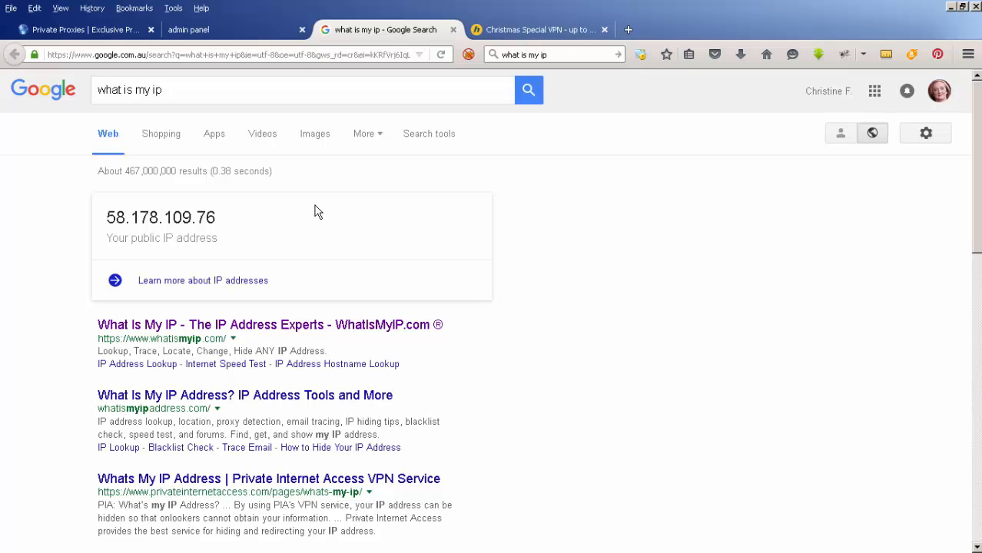
View the ten assigned IPv4 proxies on port 8800 in the admin panel, then bring up Firefox's main menu
left_click(187, 29)
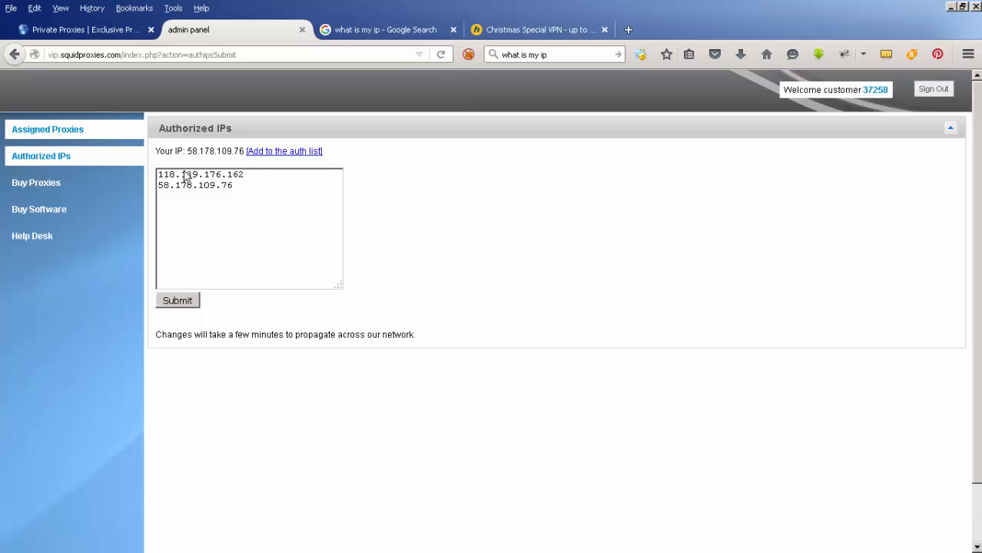
mouse_move(237, 209)
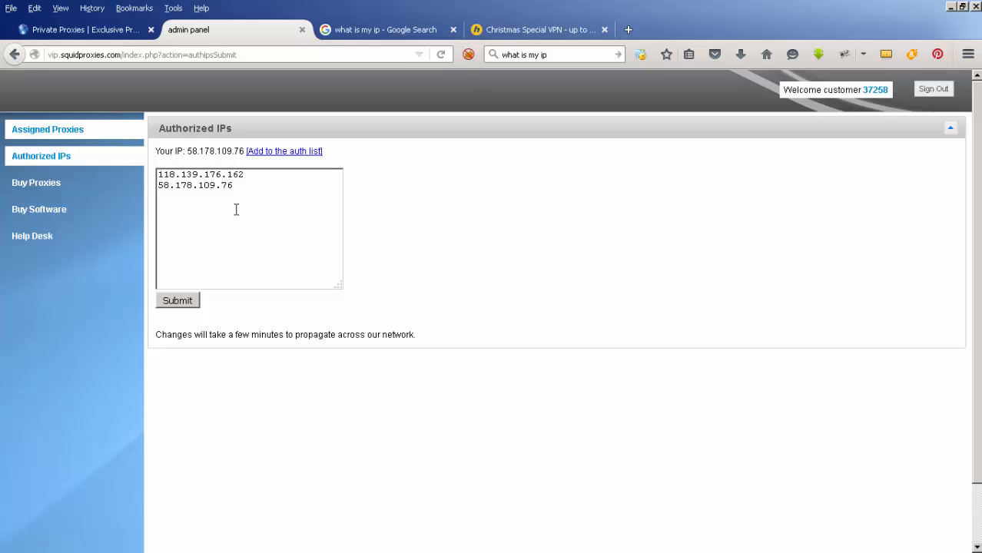
mouse_move(193, 207)
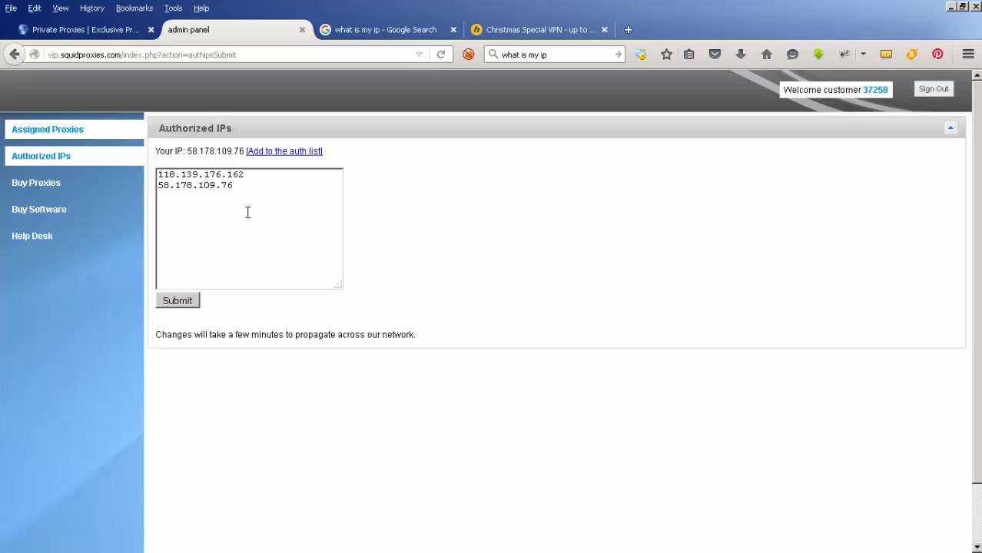
mouse_move(48, 132)
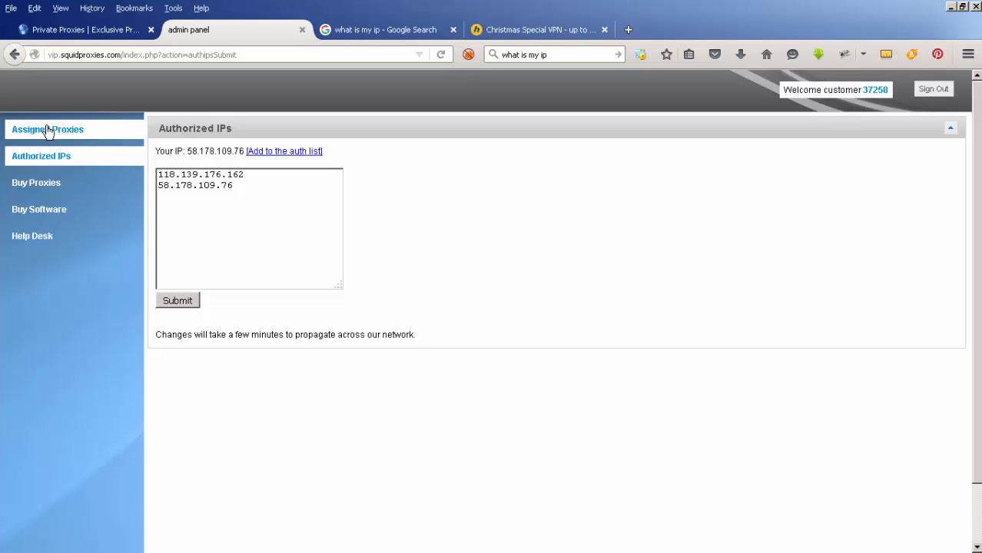
left_click(48, 129)
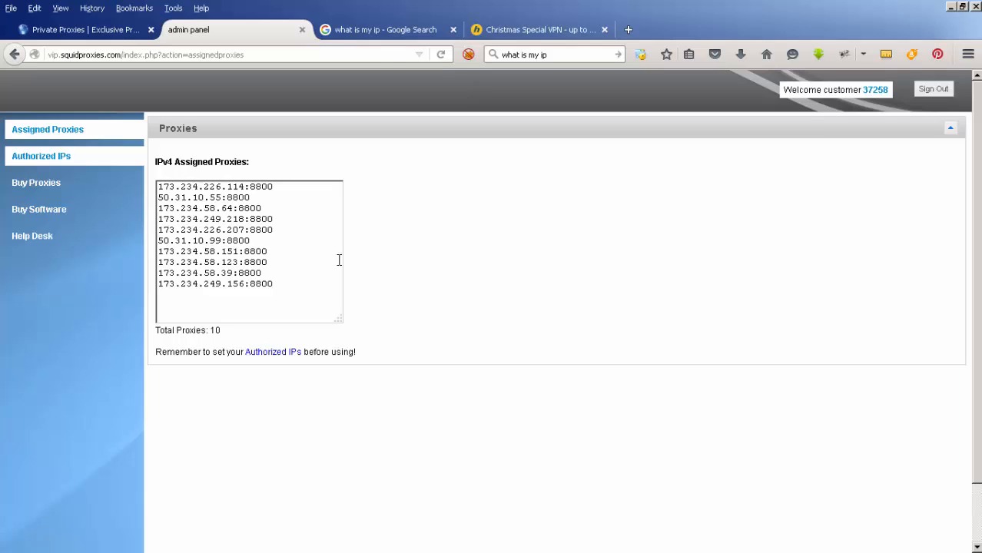
mouse_move(349, 258)
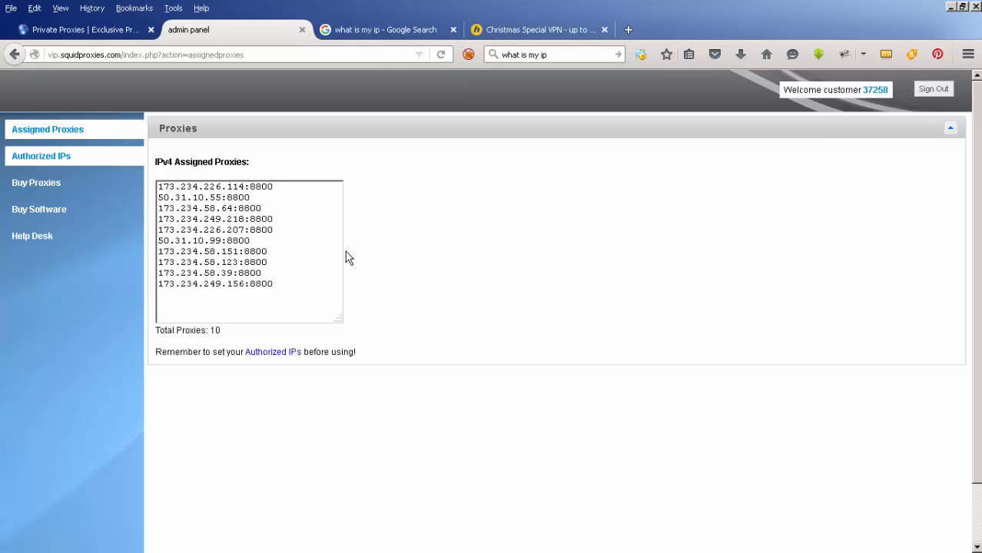
mouse_move(43, 141)
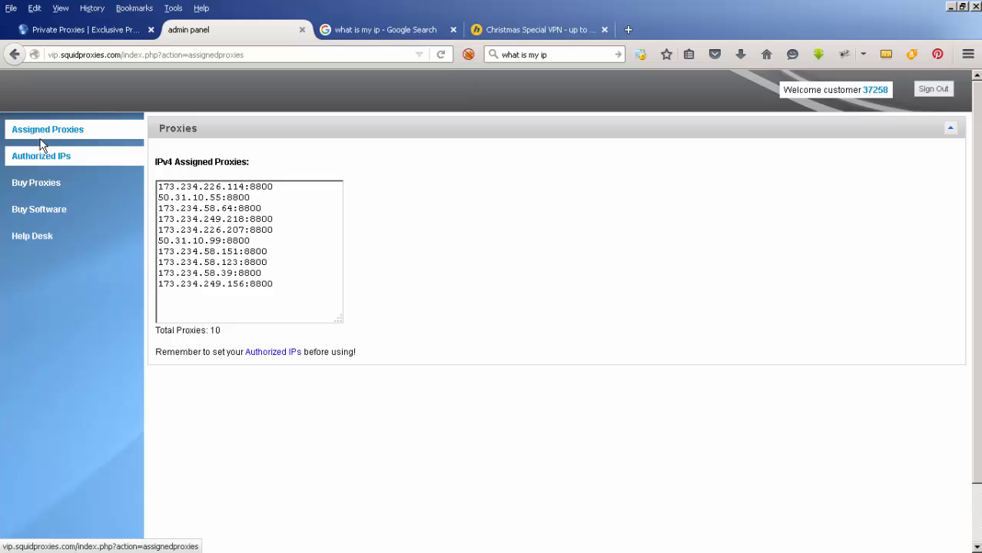
left_click(39, 156)
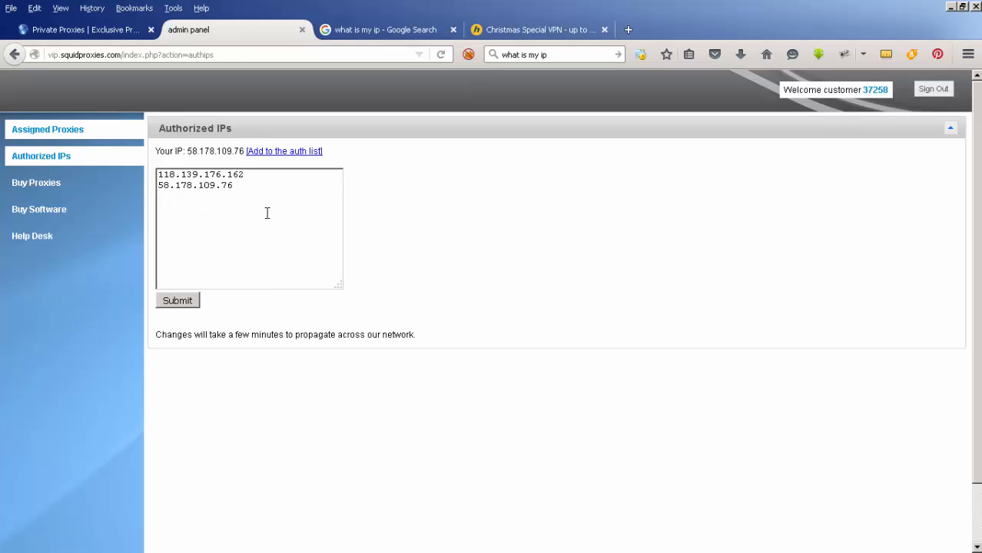
mouse_move(48, 130)
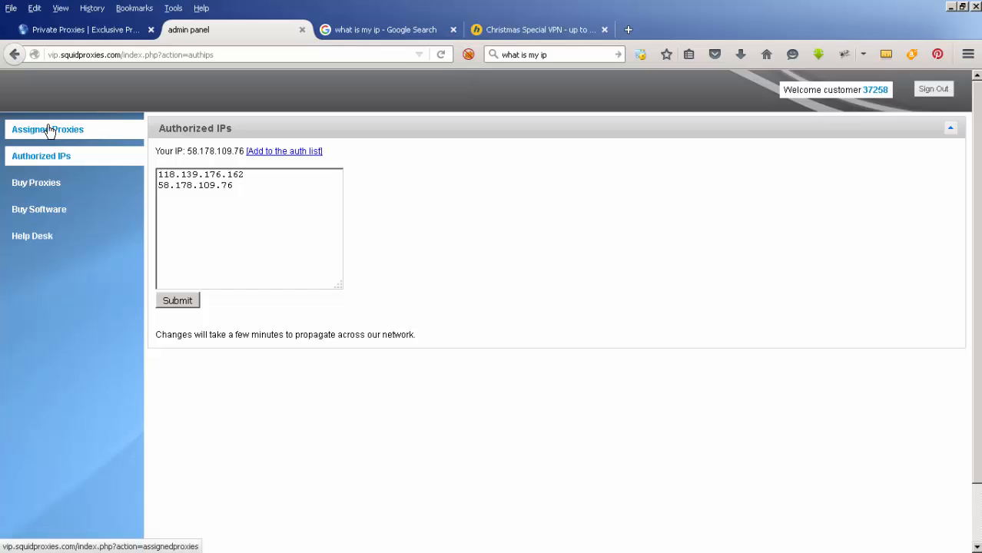
left_click(48, 129)
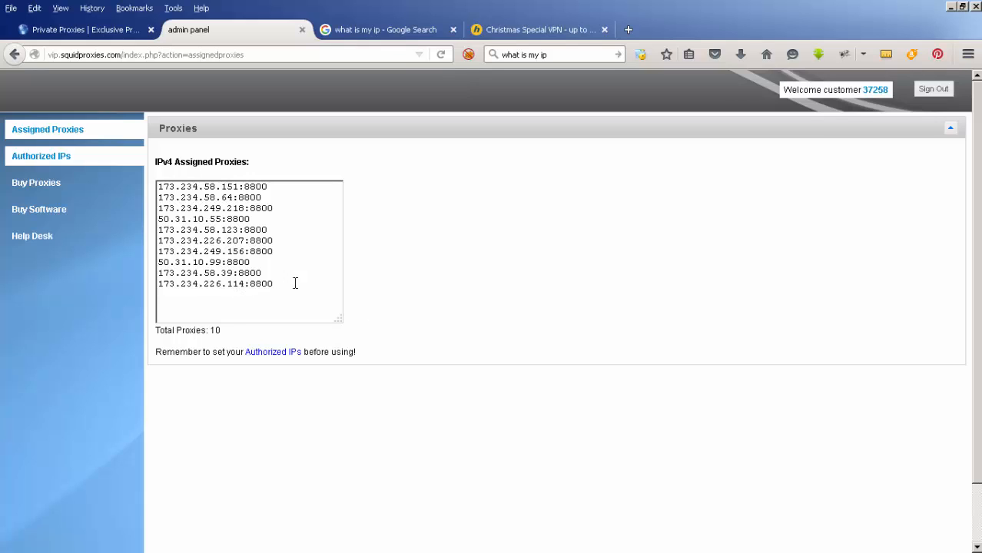
mouse_move(387, 297)
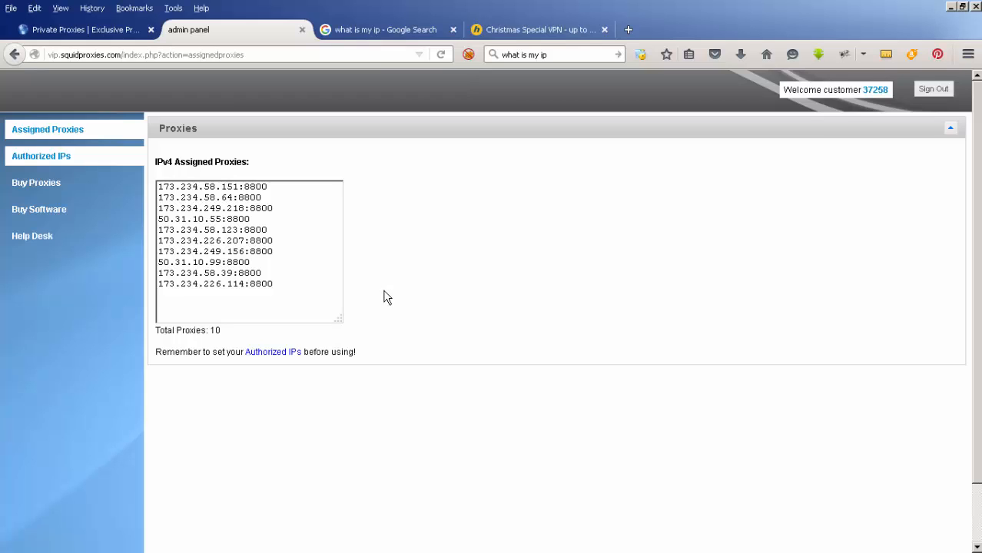
mouse_move(412, 292)
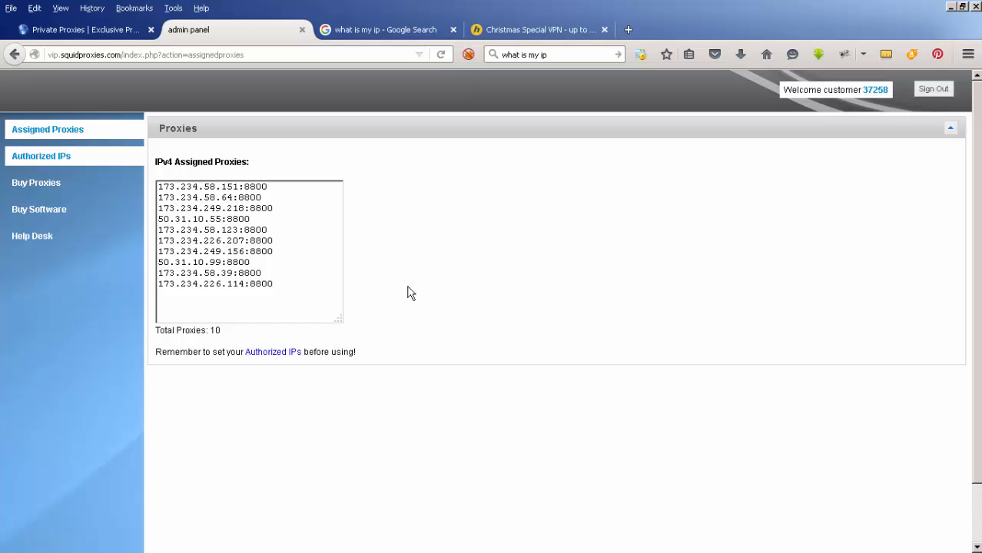
mouse_move(931, 194)
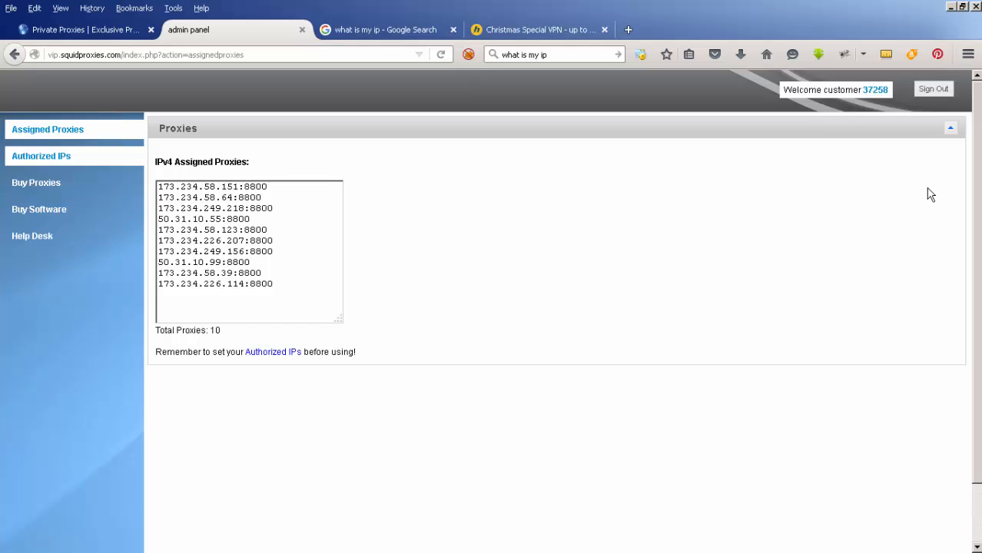
left_click(967, 52)
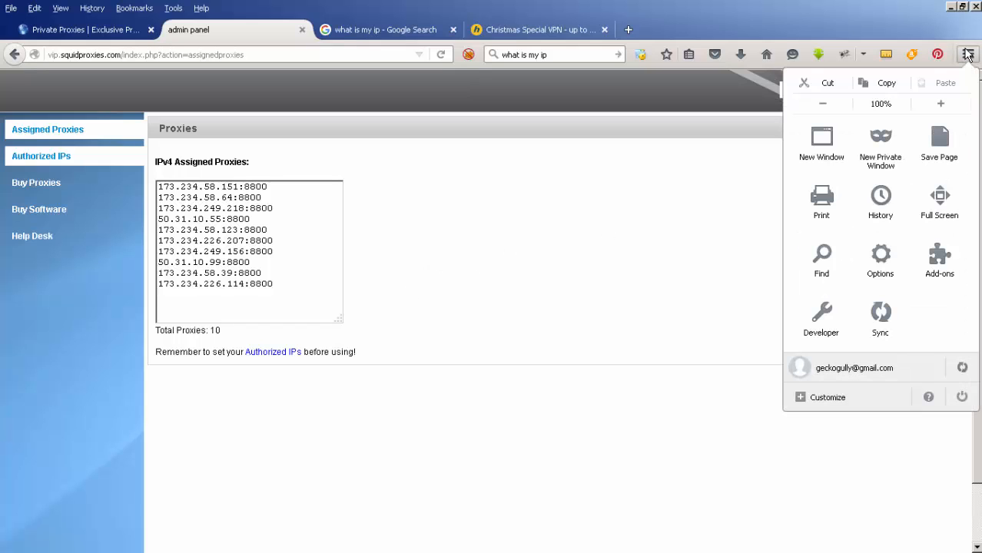
mouse_move(939, 255)
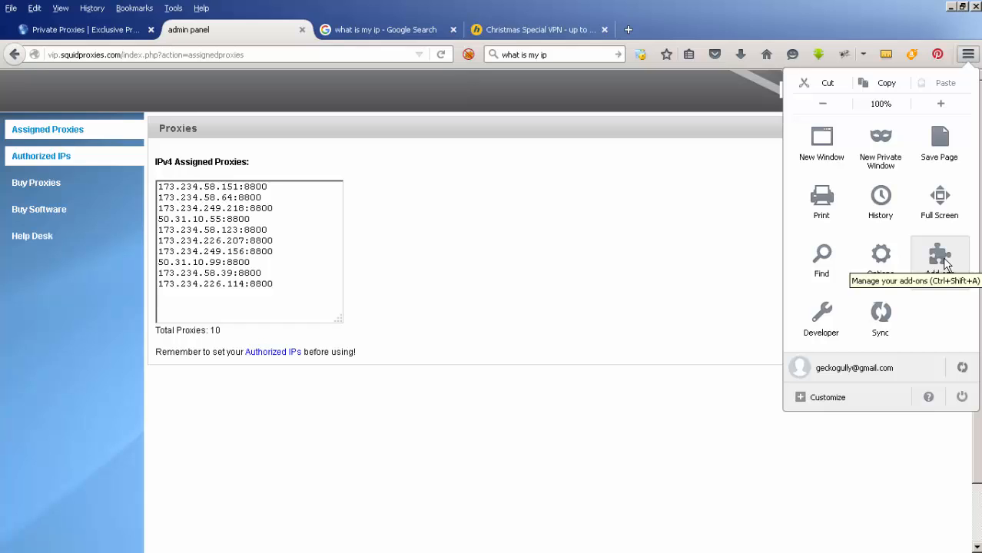
mouse_move(528, 289)
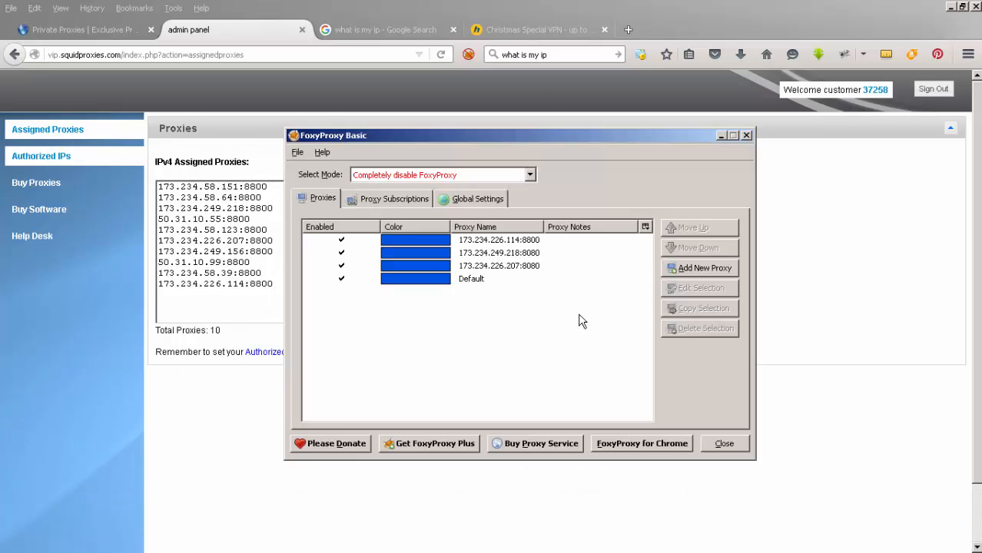
mouse_move(424, 213)
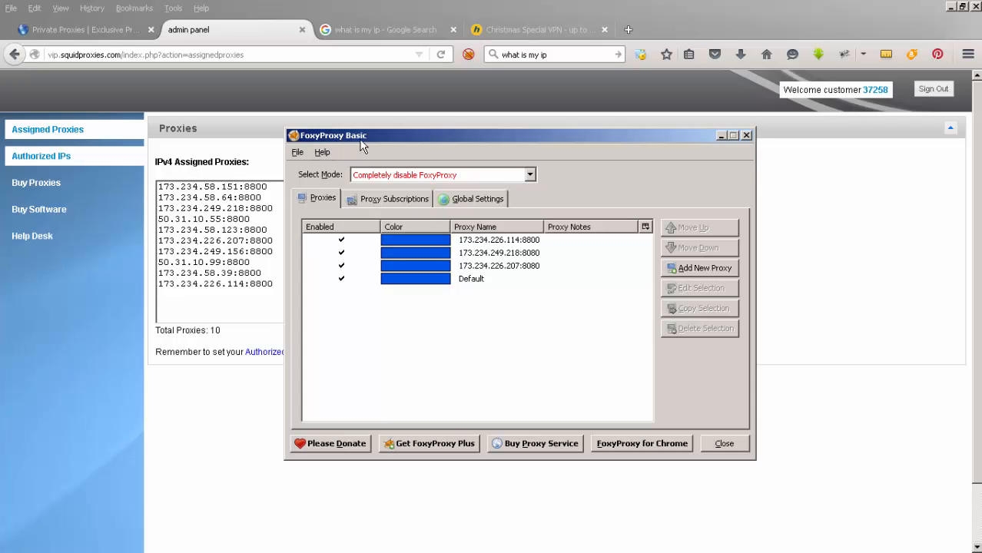
mouse_move(433, 461)
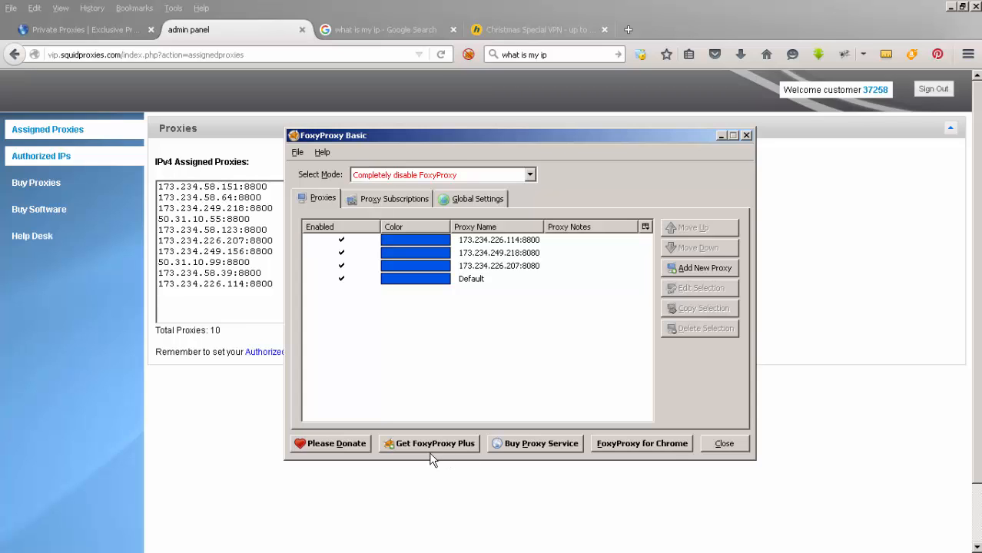
mouse_move(448, 366)
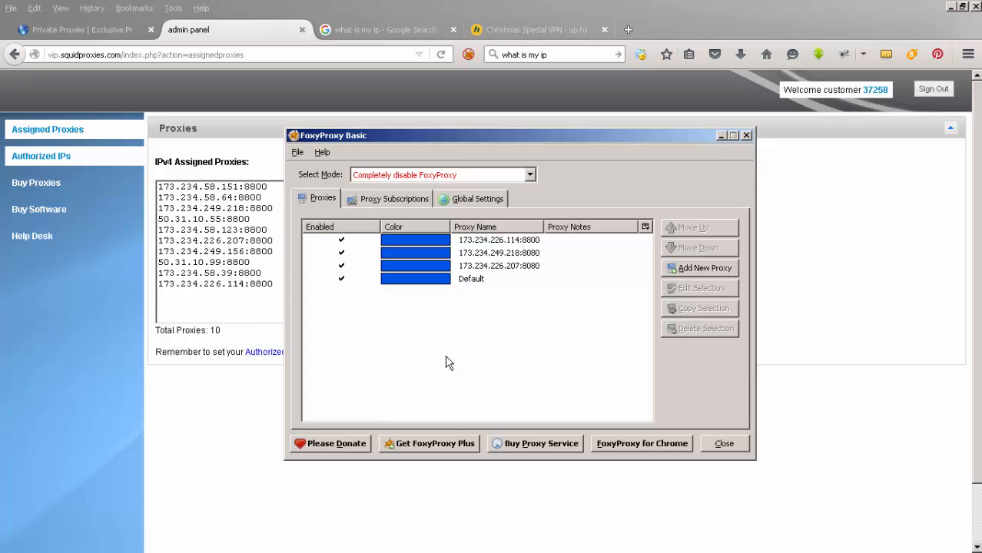
mouse_move(362, 156)
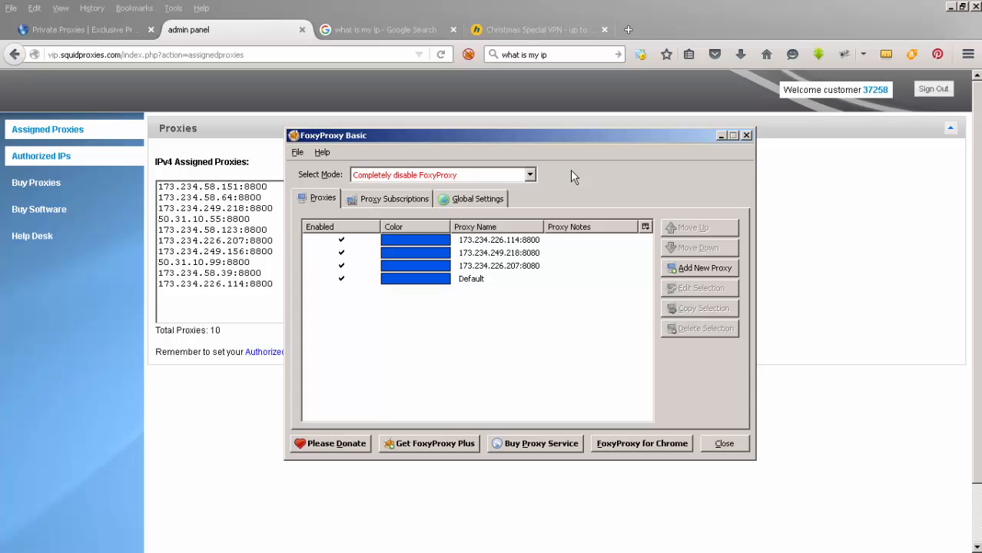
mouse_move(412, 137)
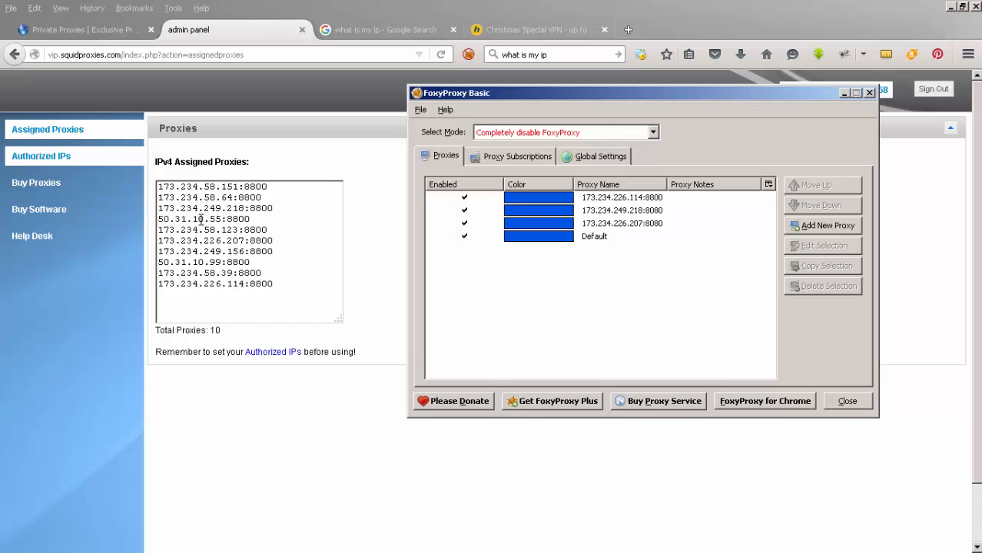
Add a new manual proxy with host 50.31.10.55 and port 8800 to FoxyProxy Basic
left_click(823, 224)
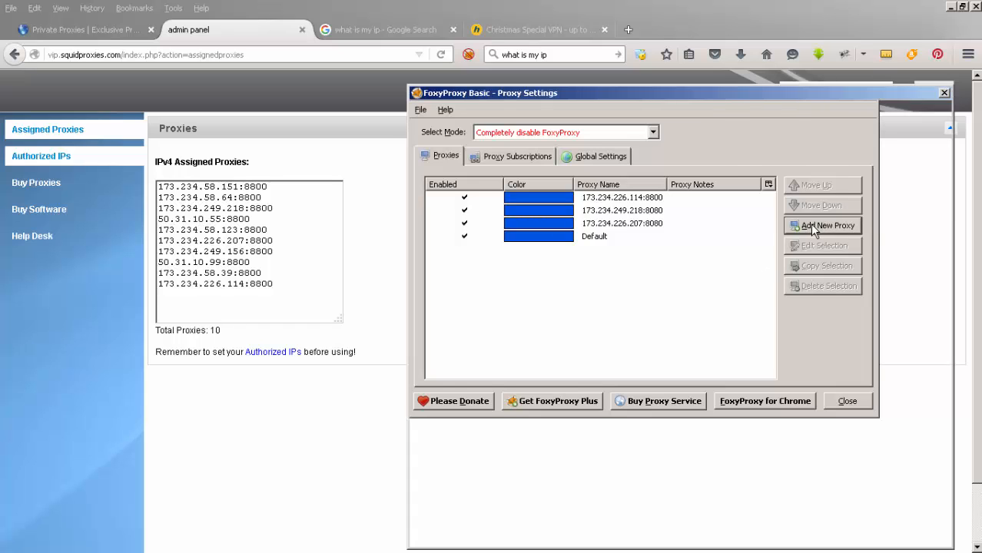
left_click(824, 224)
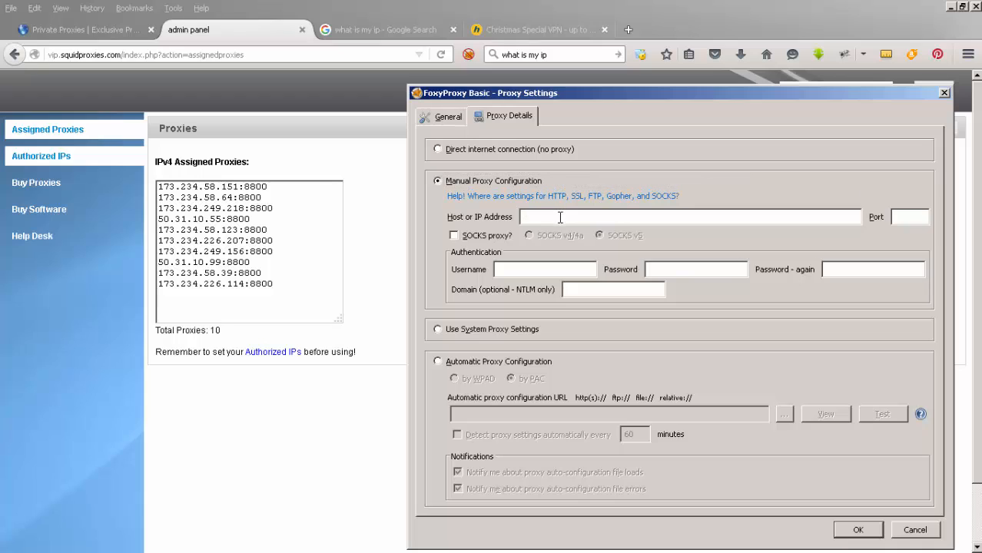
type("50.31.10.55")
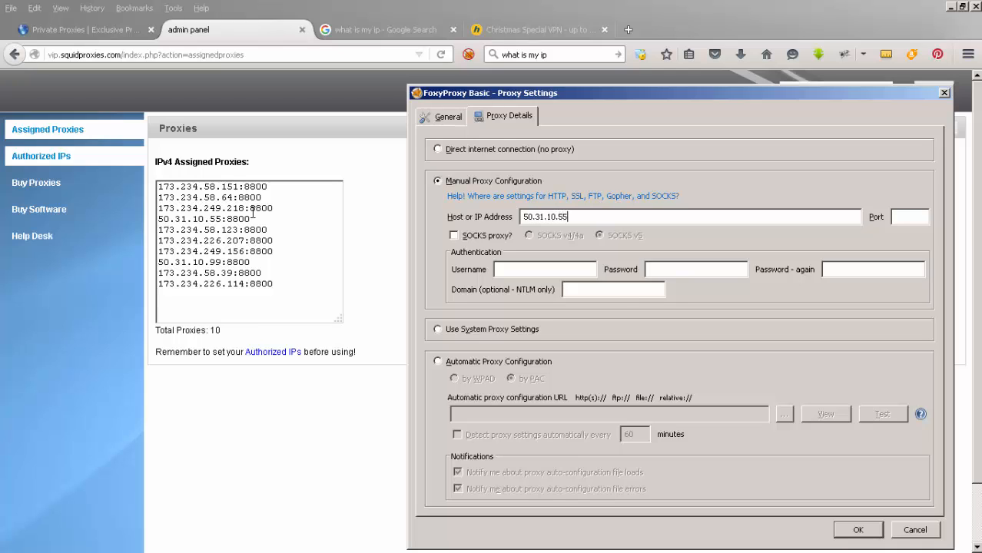
mouse_move(940, 224)
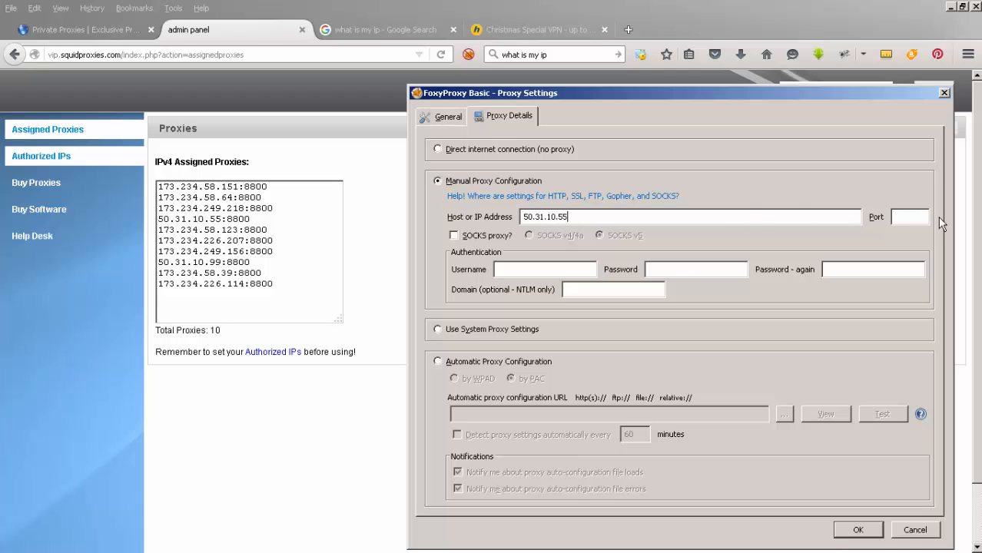
type("8800")
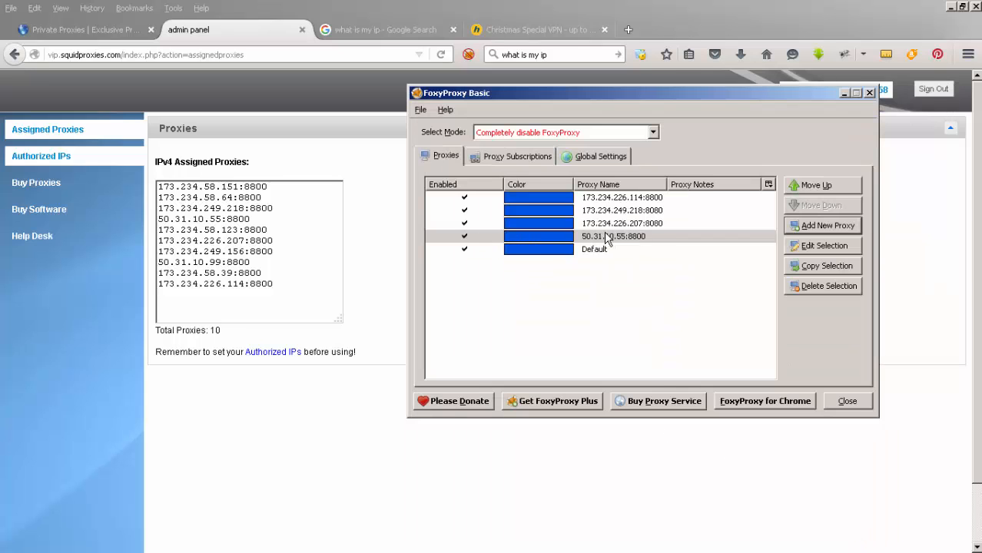
mouse_move(624, 244)
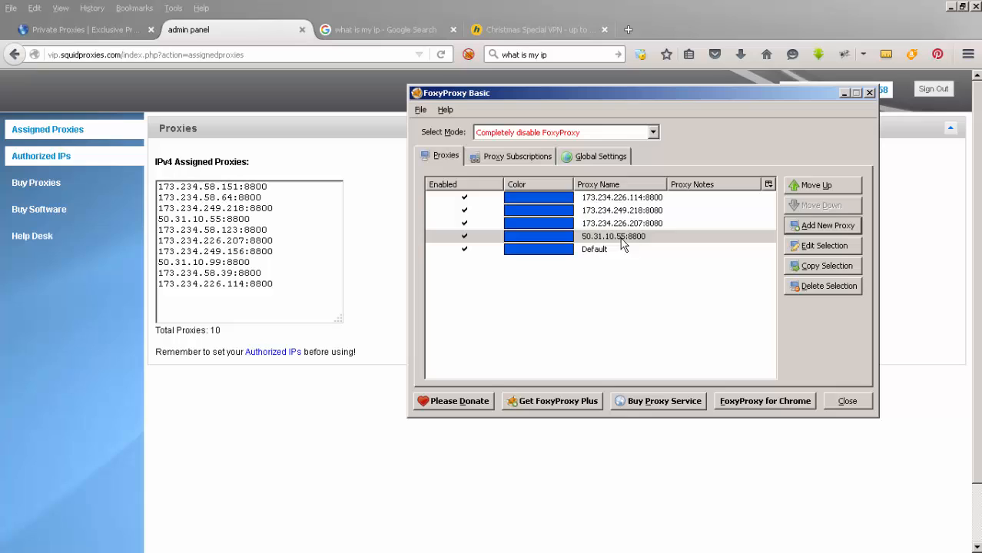
mouse_move(621, 239)
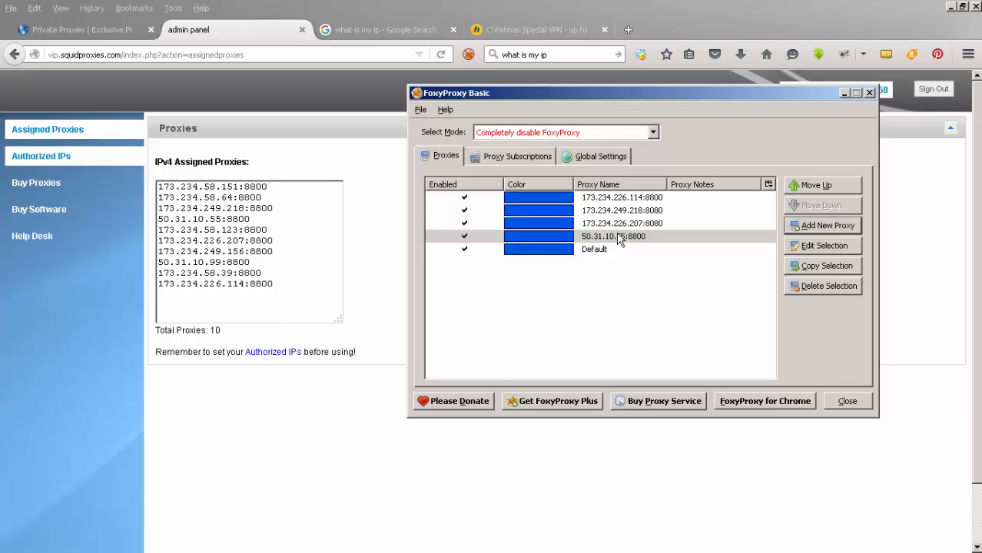
mouse_move(614, 242)
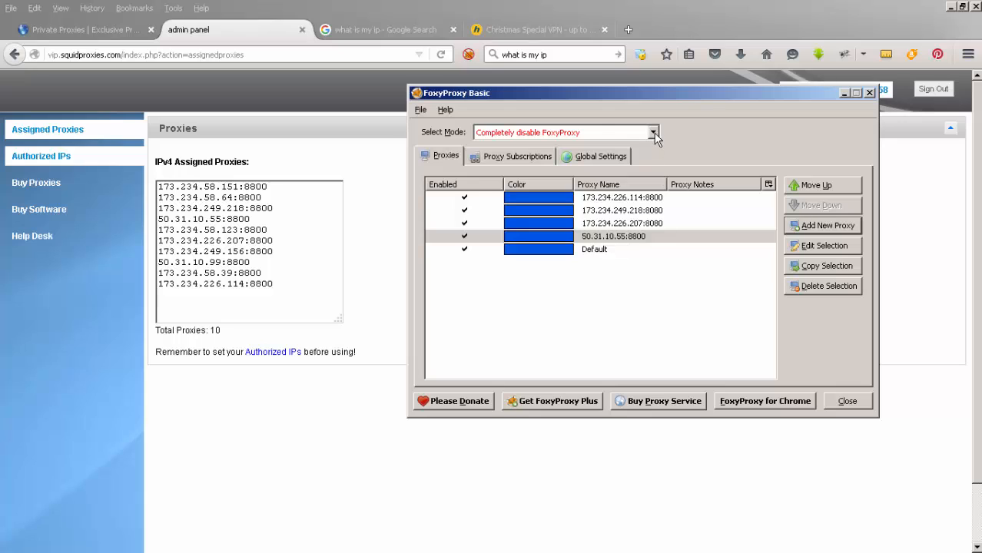
Set FoxyProxy mode to use 50.31.10.55:8800 for all URLs and close the settings window
left_click(651, 132)
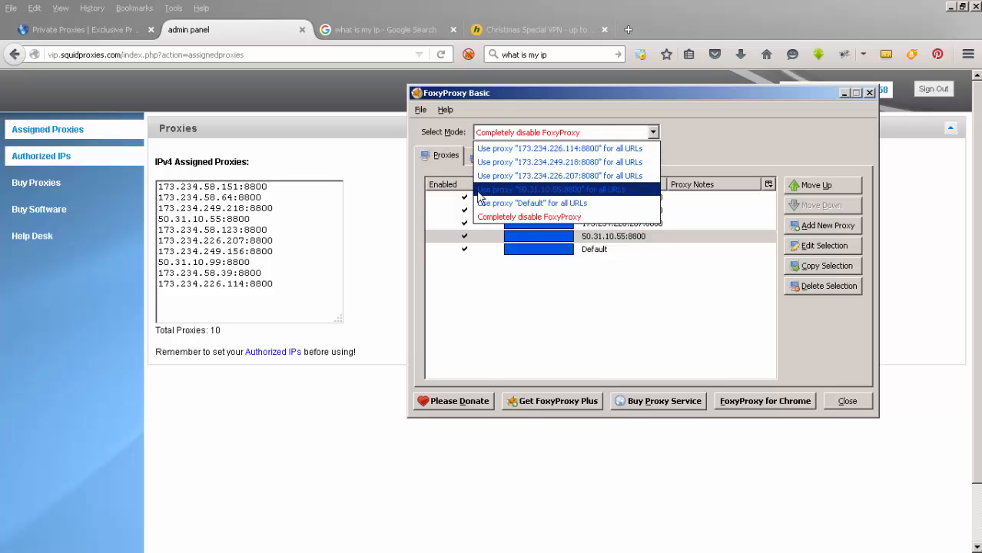
left_click(557, 189)
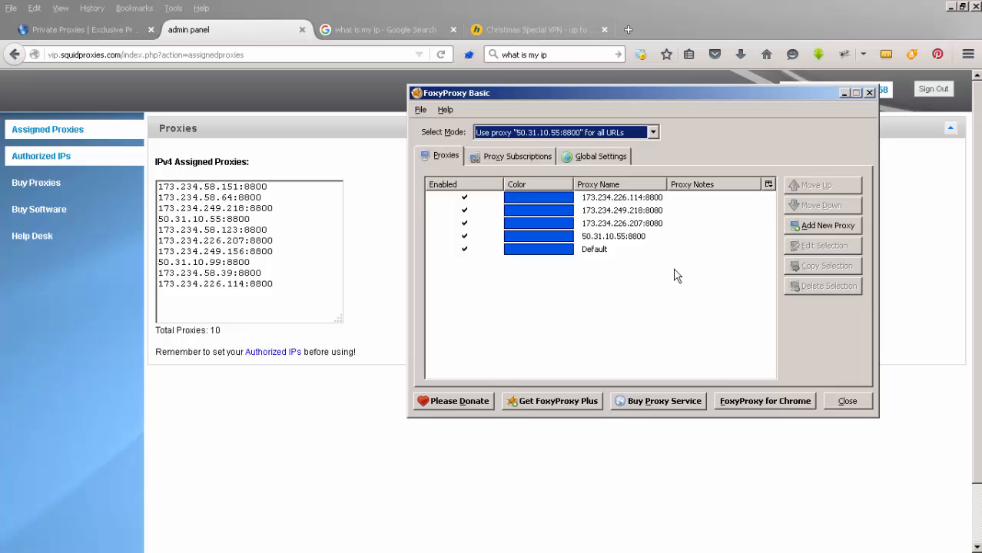
left_click(846, 401)
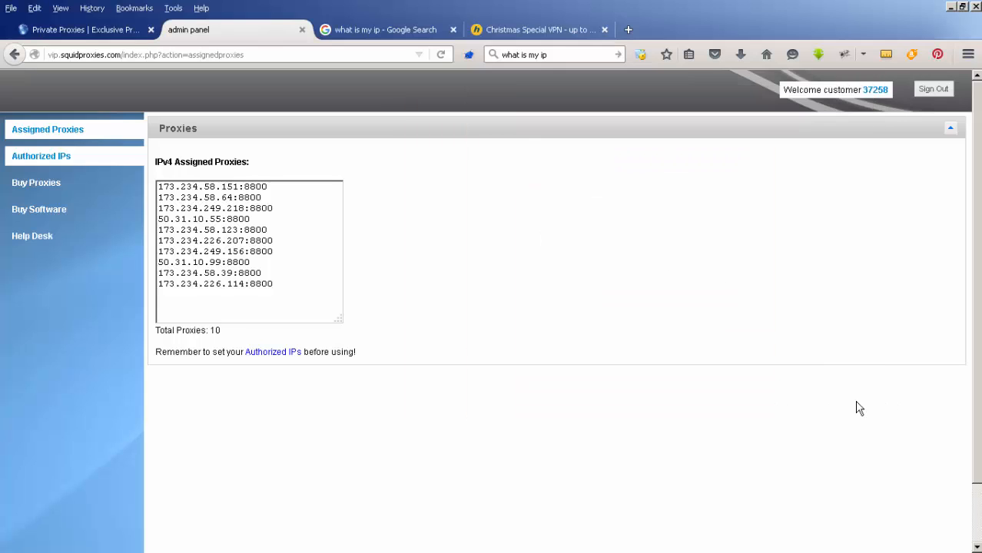
mouse_move(473, 73)
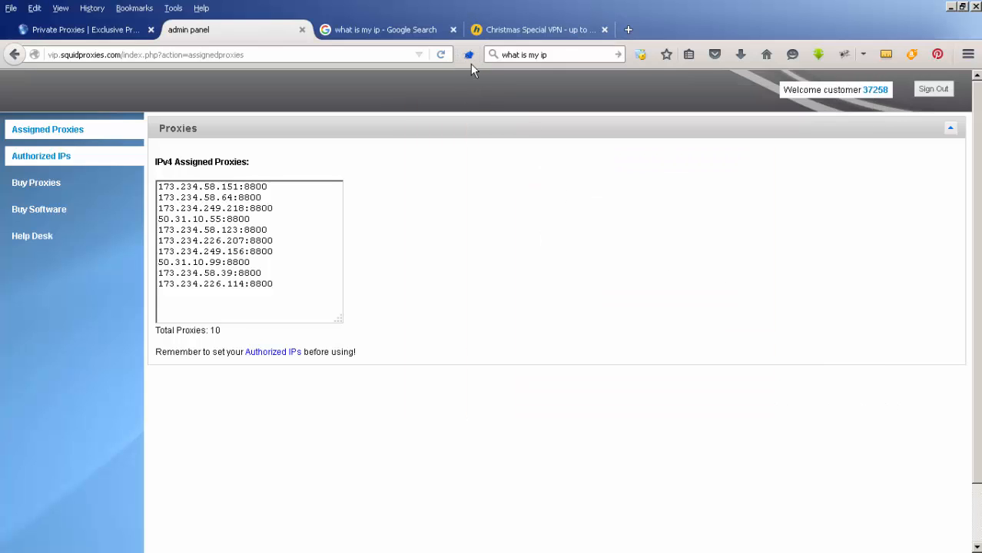
mouse_move(476, 77)
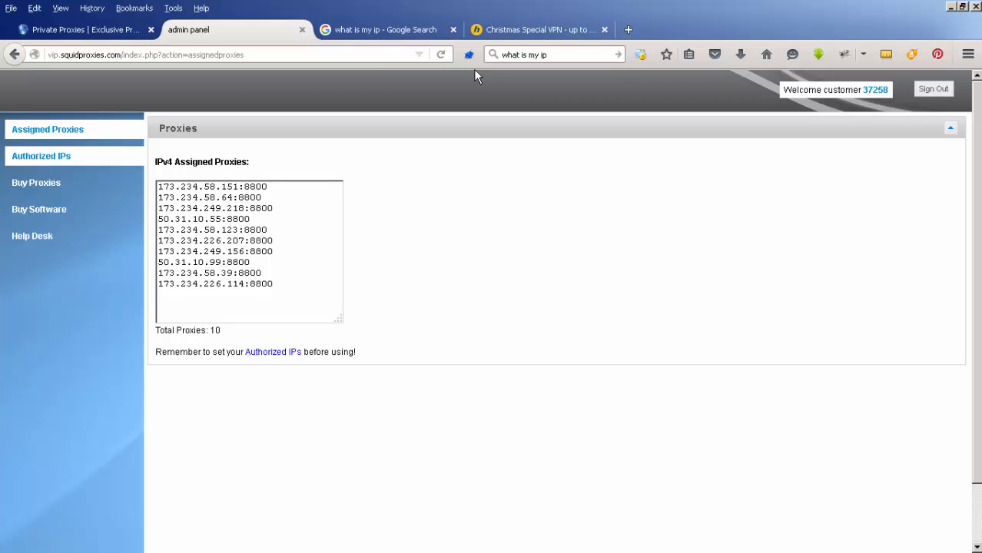
mouse_move(470, 64)
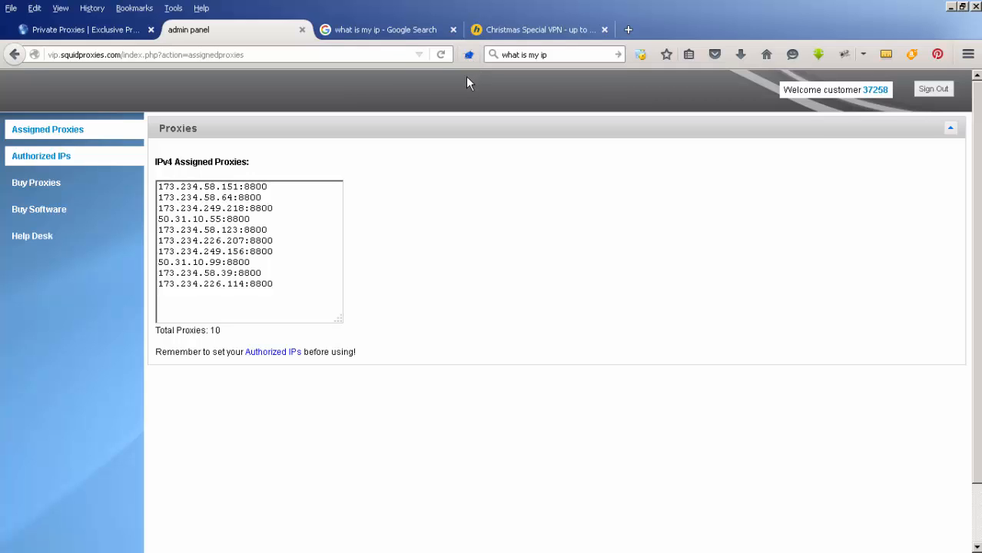
mouse_move(475, 58)
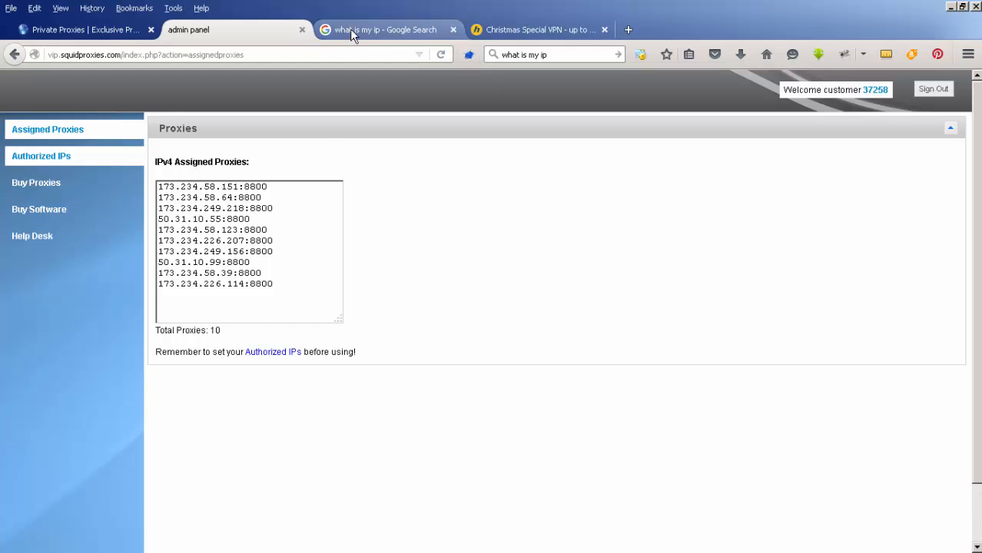
Reload the Google "what is my ip" results to recheck the public IP through the proxy
left_click(381, 29)
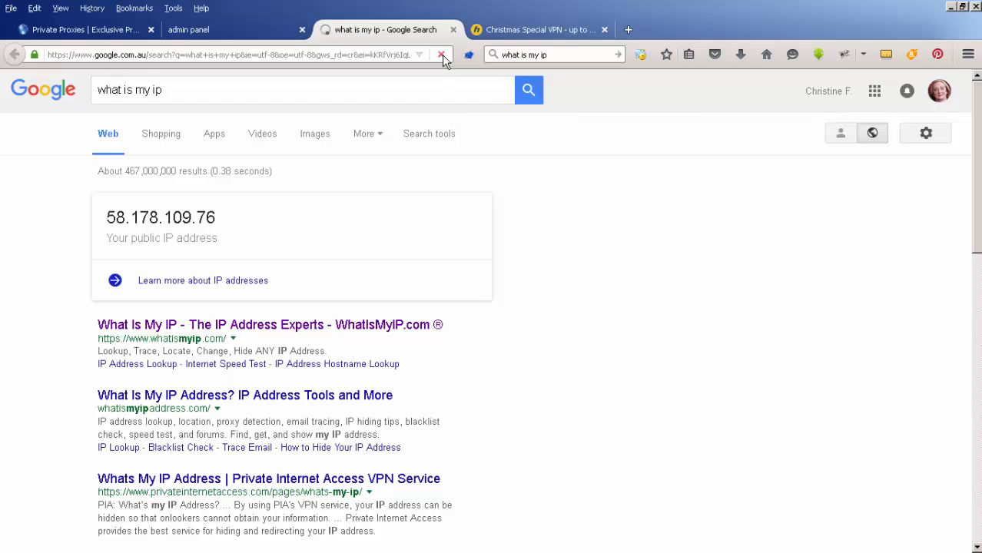
left_click(439, 54)
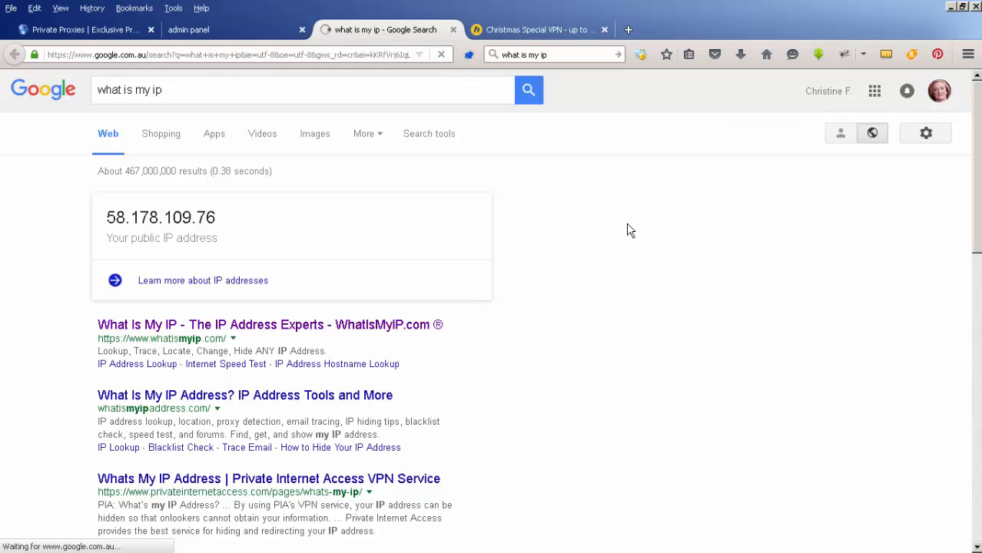
mouse_move(633, 227)
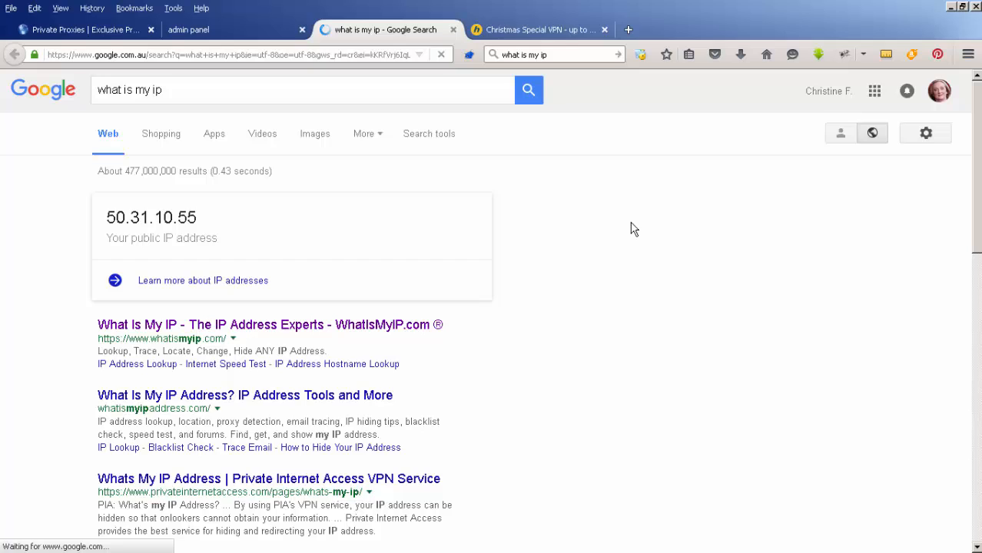
mouse_move(867, 384)
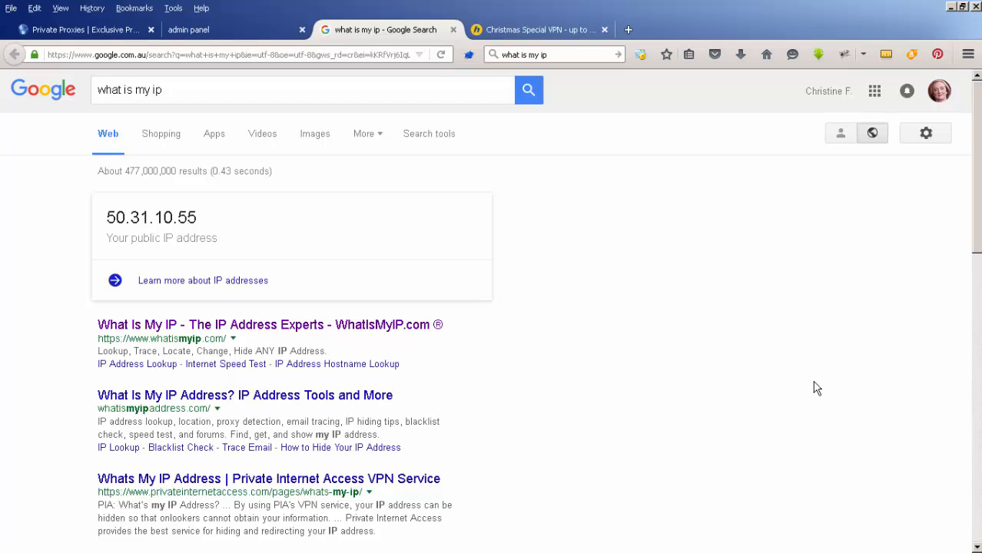
mouse_move(833, 379)
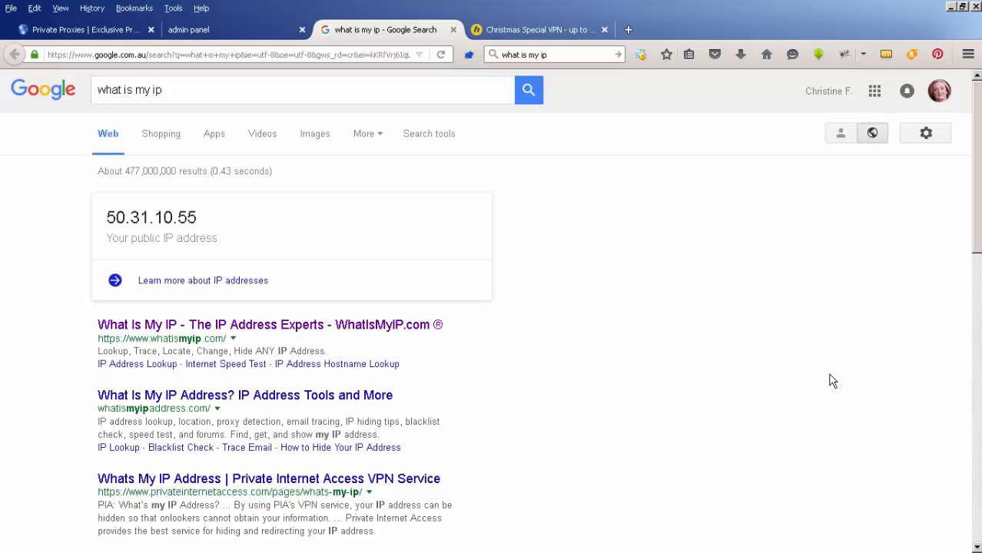
mouse_move(811, 344)
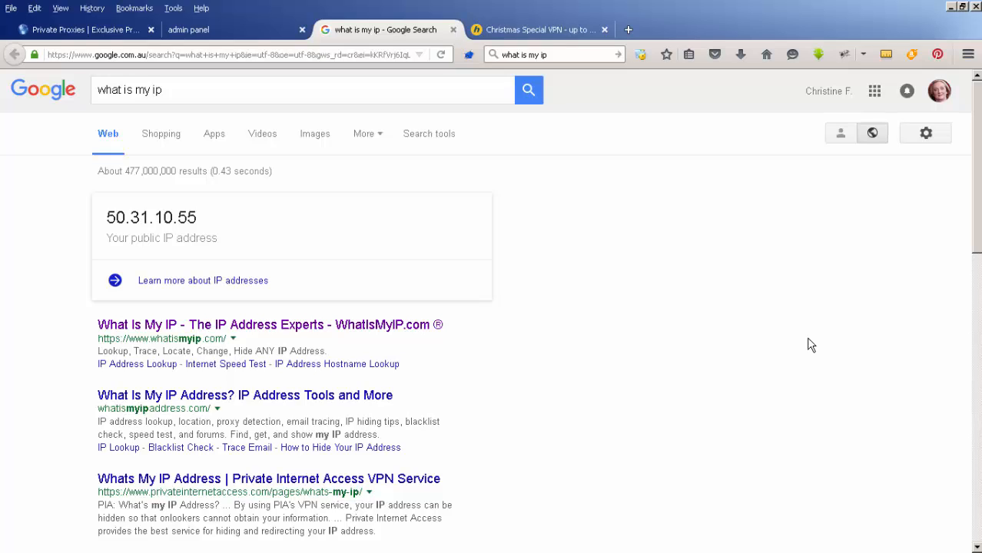
mouse_move(616, 400)
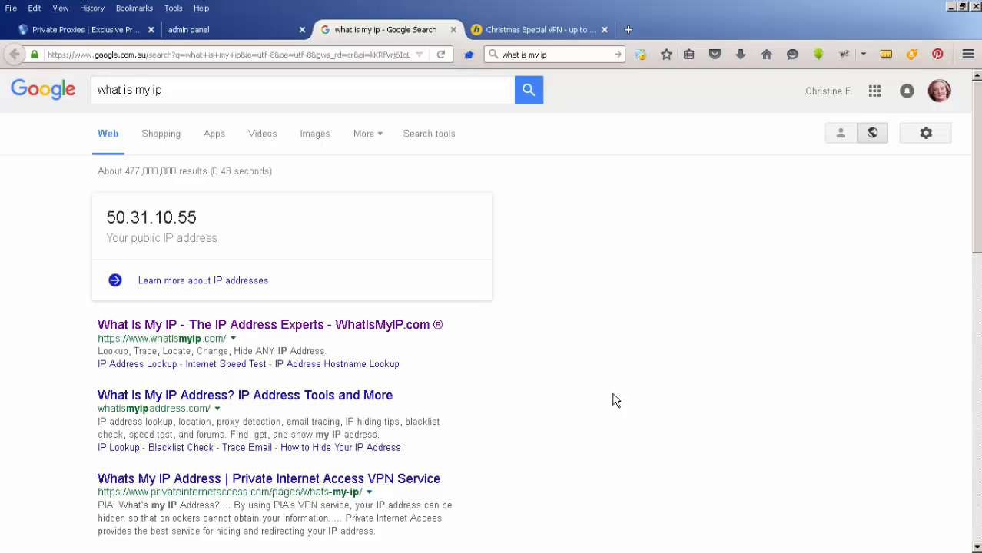
mouse_move(83, 225)
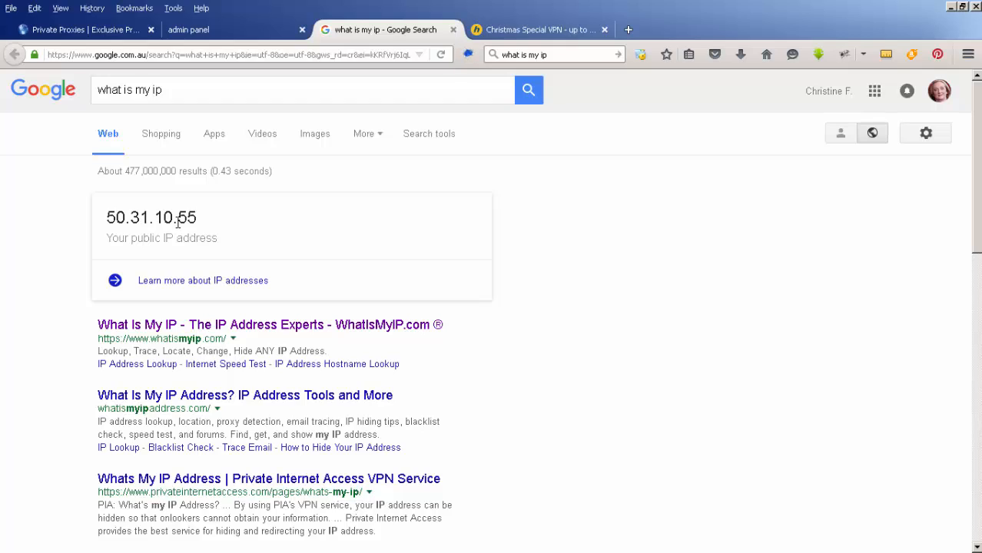
mouse_move(278, 224)
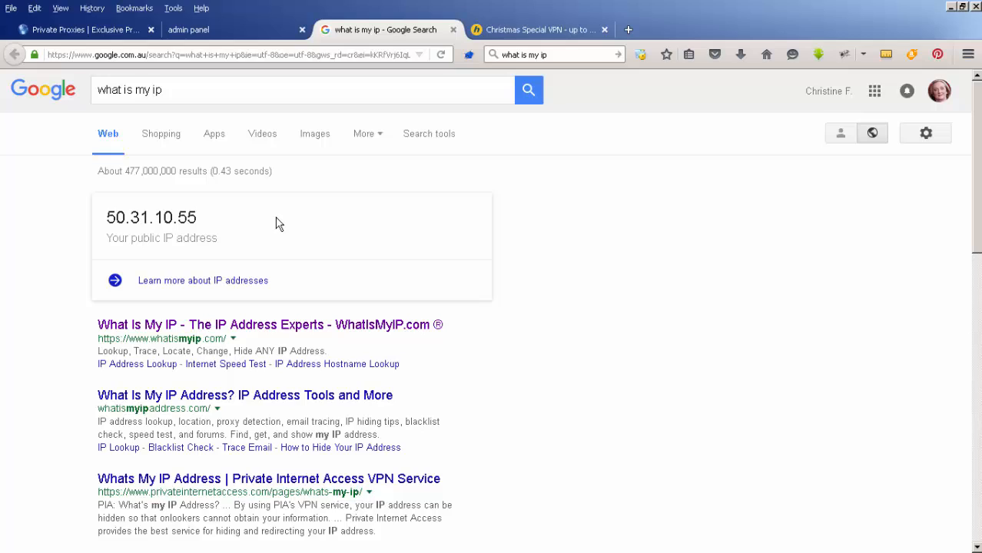
mouse_move(215, 223)
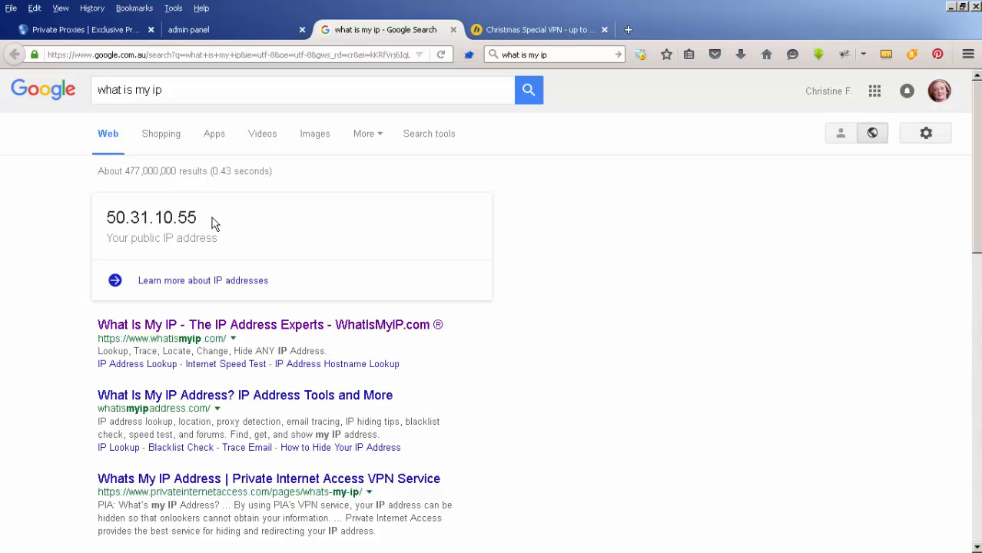
mouse_move(203, 204)
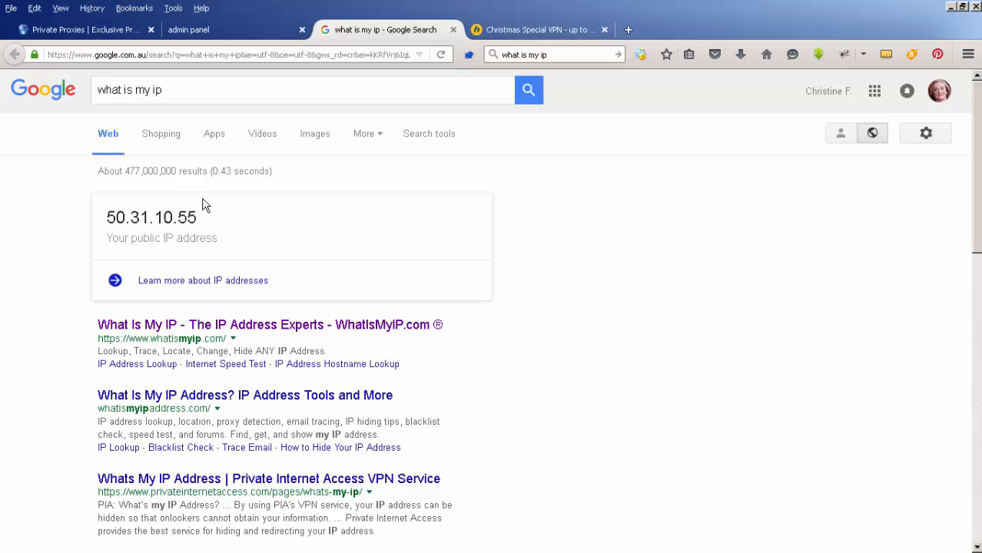
mouse_move(442, 289)
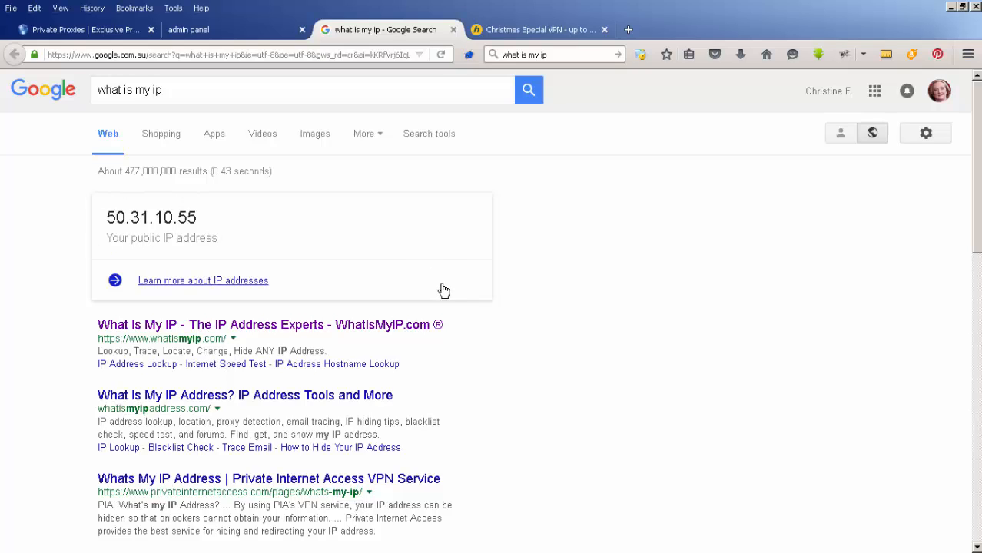
mouse_move(123, 223)
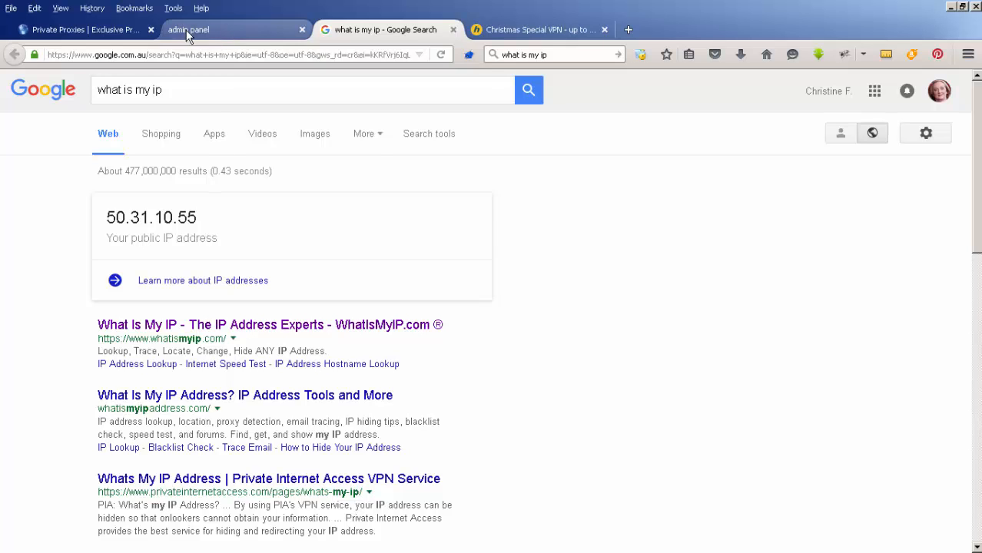
Return to the SquidProxies assigned proxies page and select the 50.31.10.55:8800 entry
left_click(197, 31)
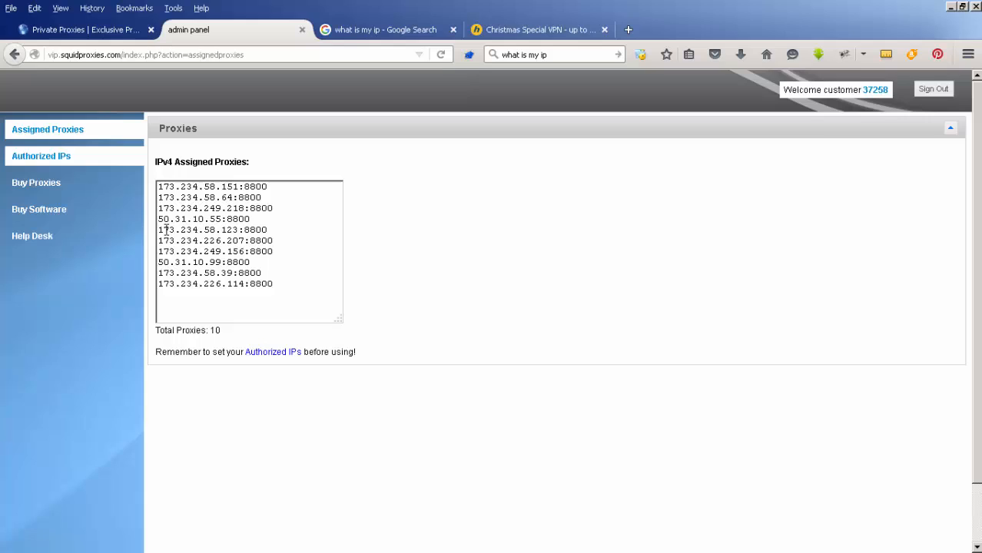
double_click(203, 218)
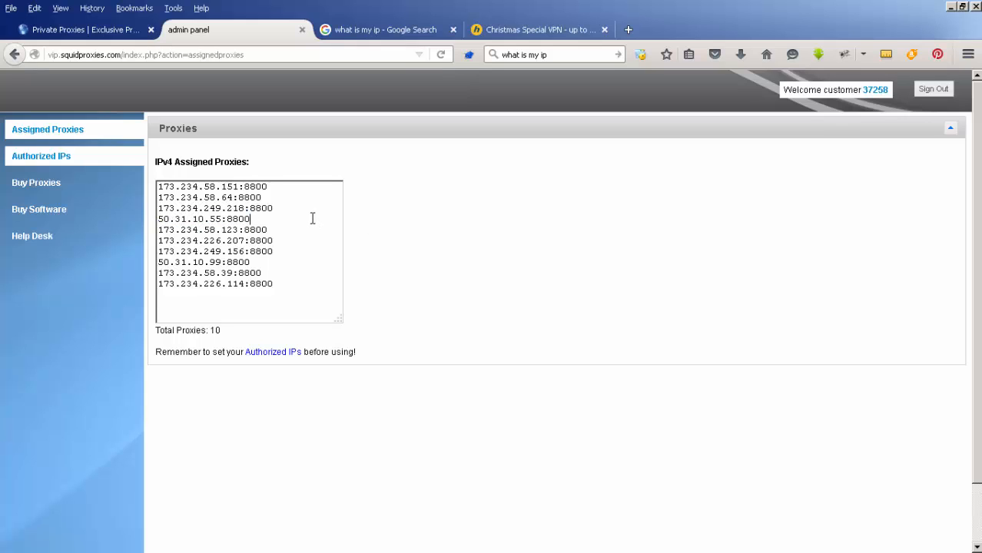
left_click(469, 55)
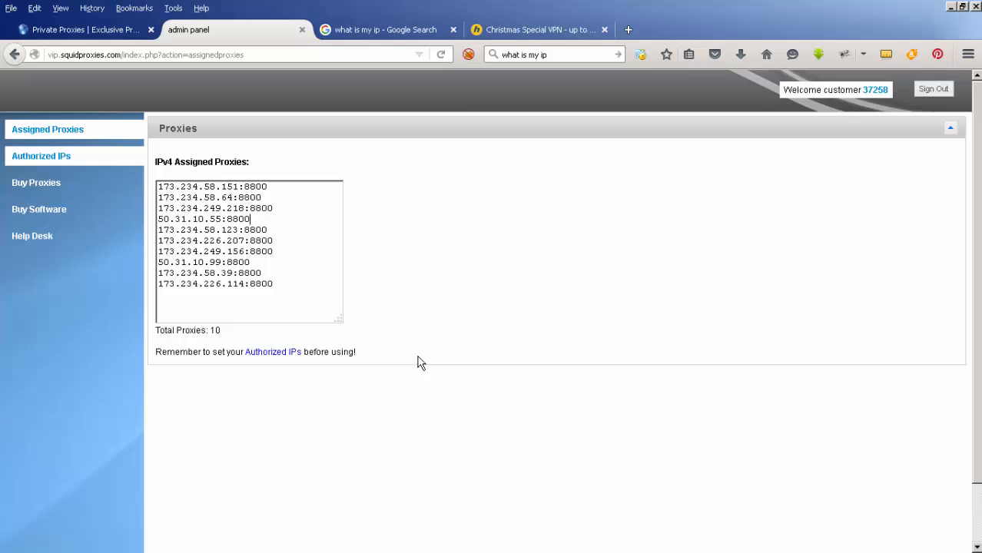
mouse_move(400, 117)
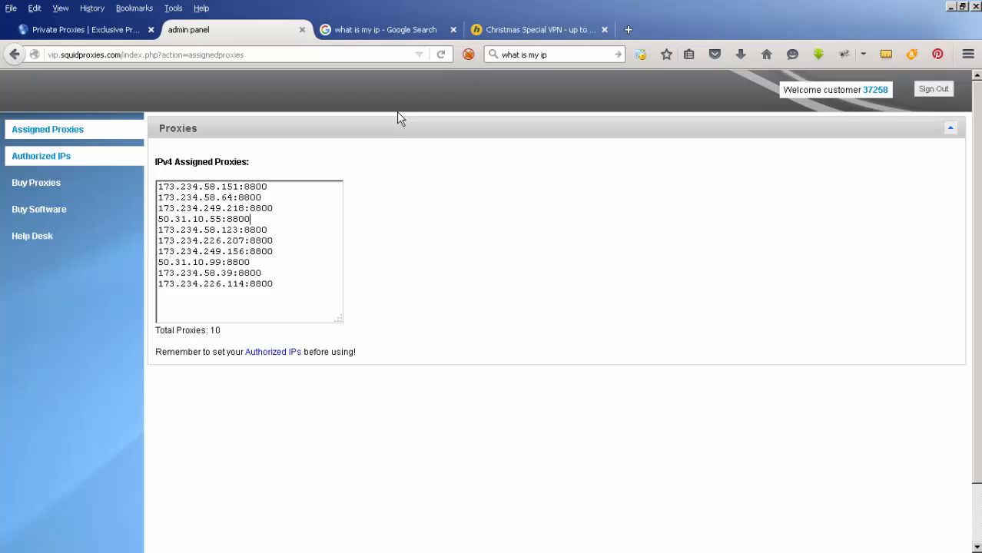
mouse_move(397, 123)
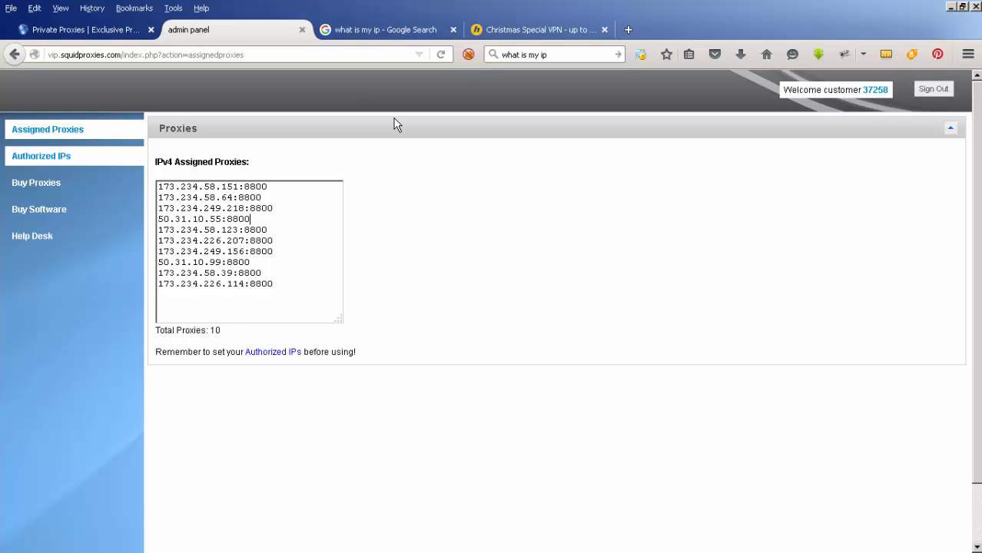
mouse_move(158, 163)
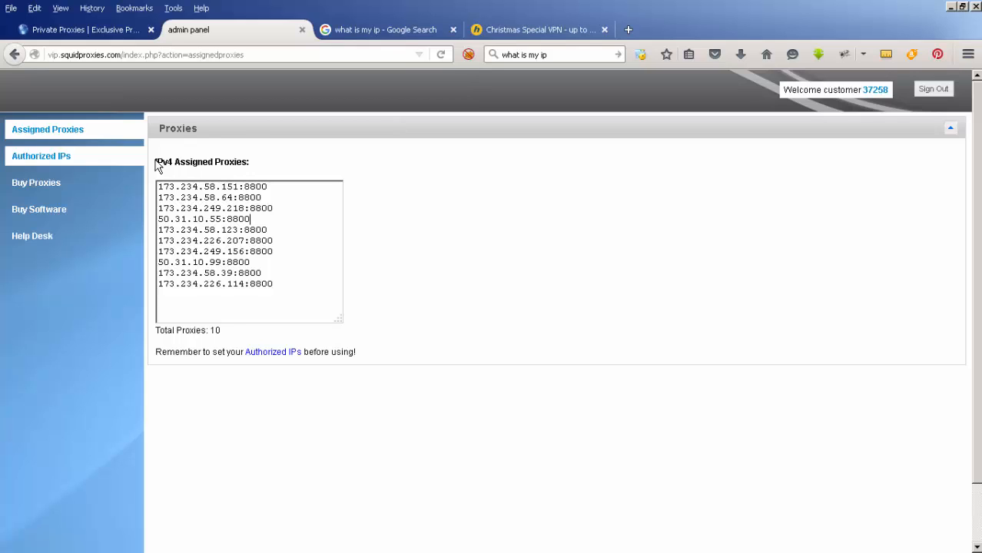